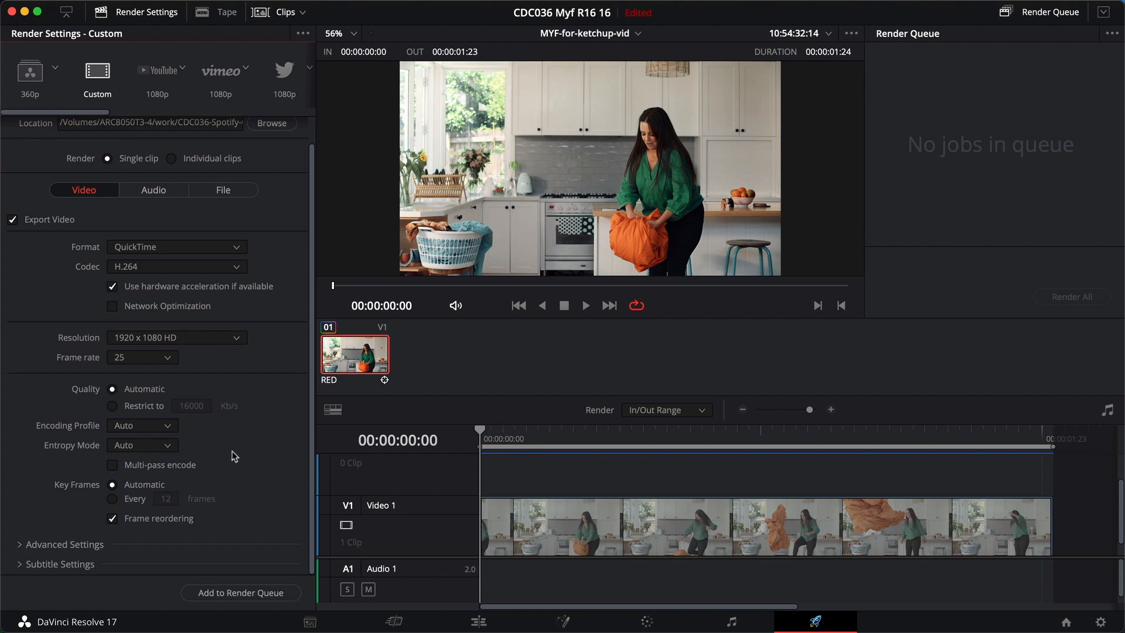
mouse_move(816, 623)
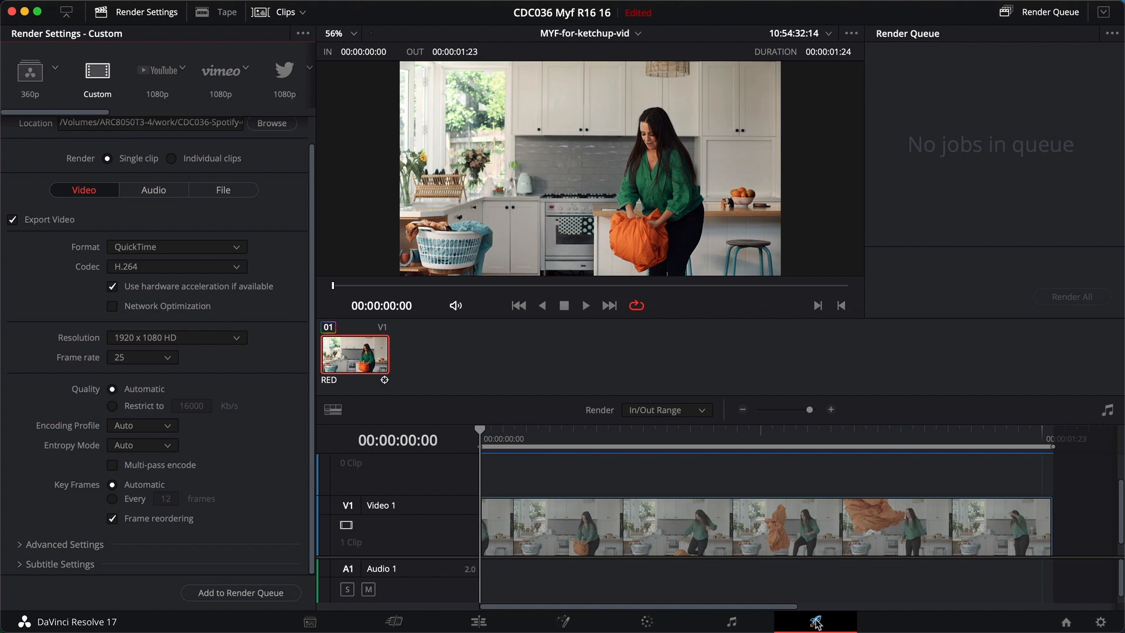
On the Deliver page, enable 'Trigger script' for the render job under Advanced Settings.
click(814, 620)
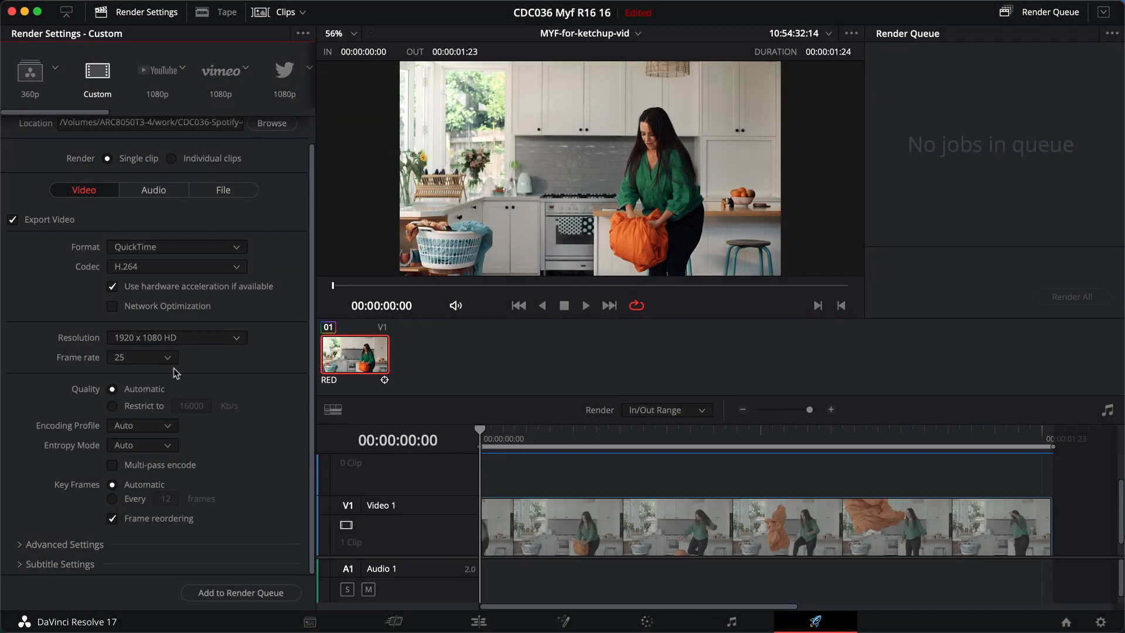
scroll(up, 3)
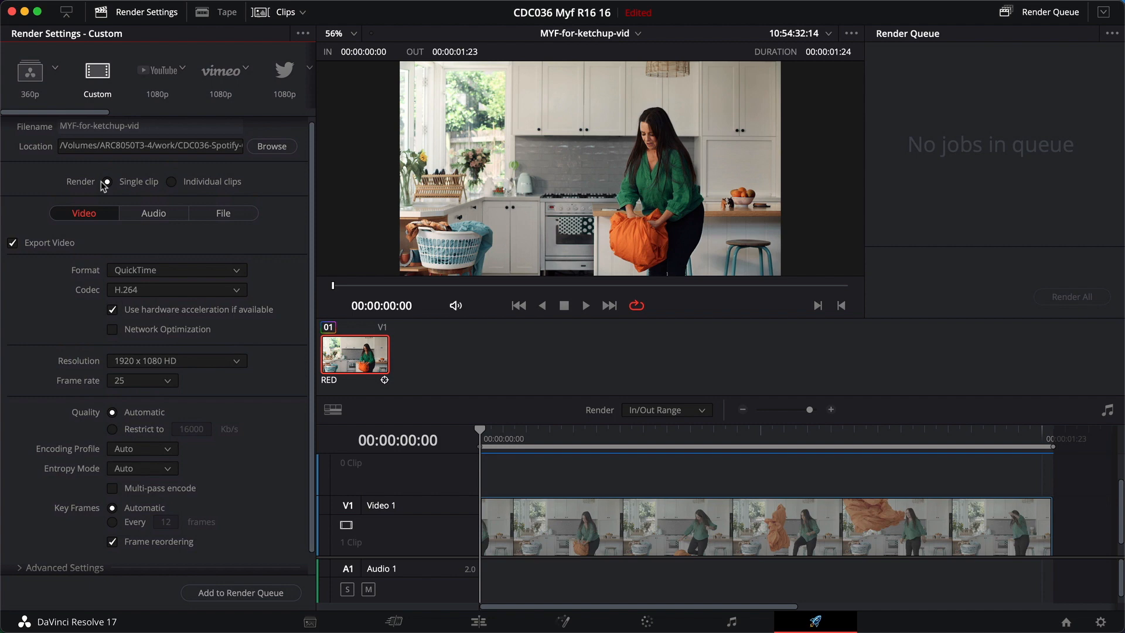
scroll(down, 3)
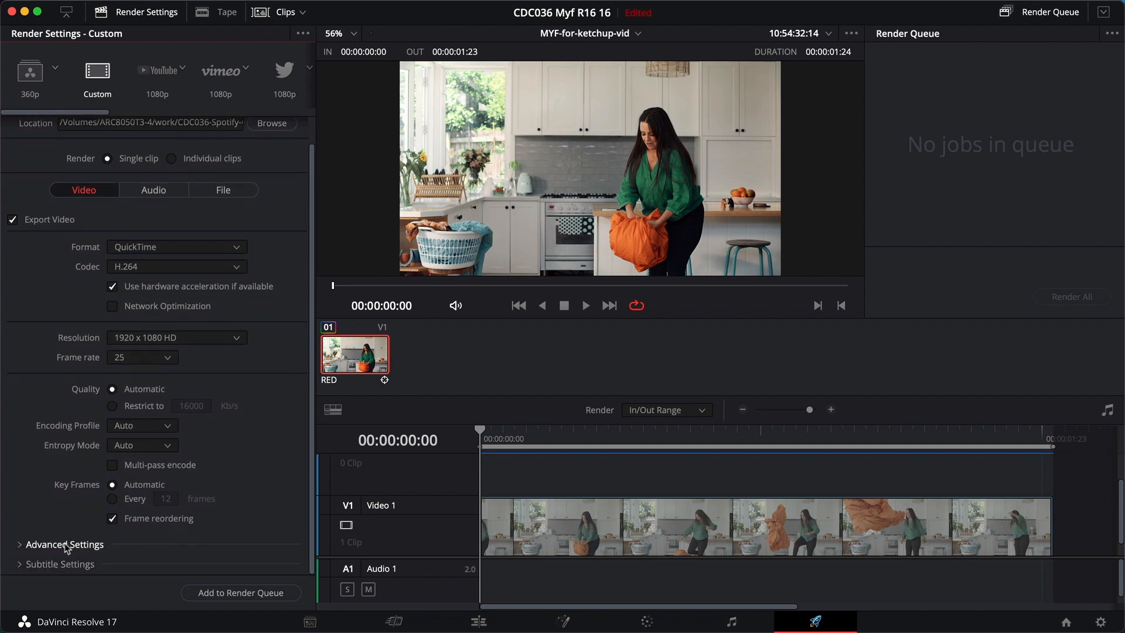
click(64, 544)
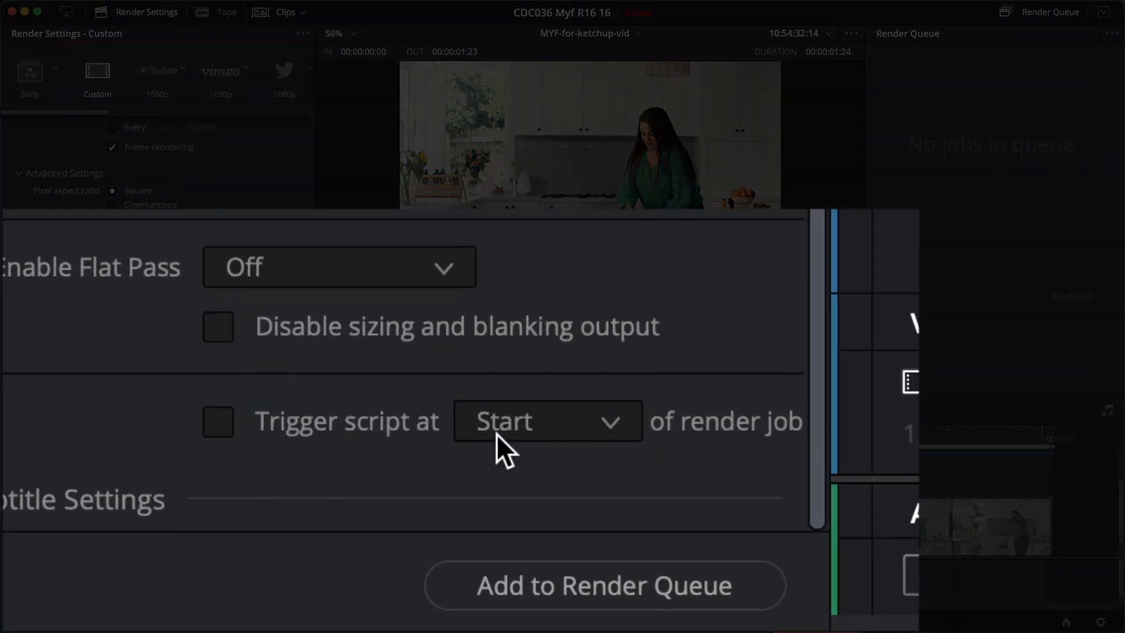
mouse_move(691, 400)
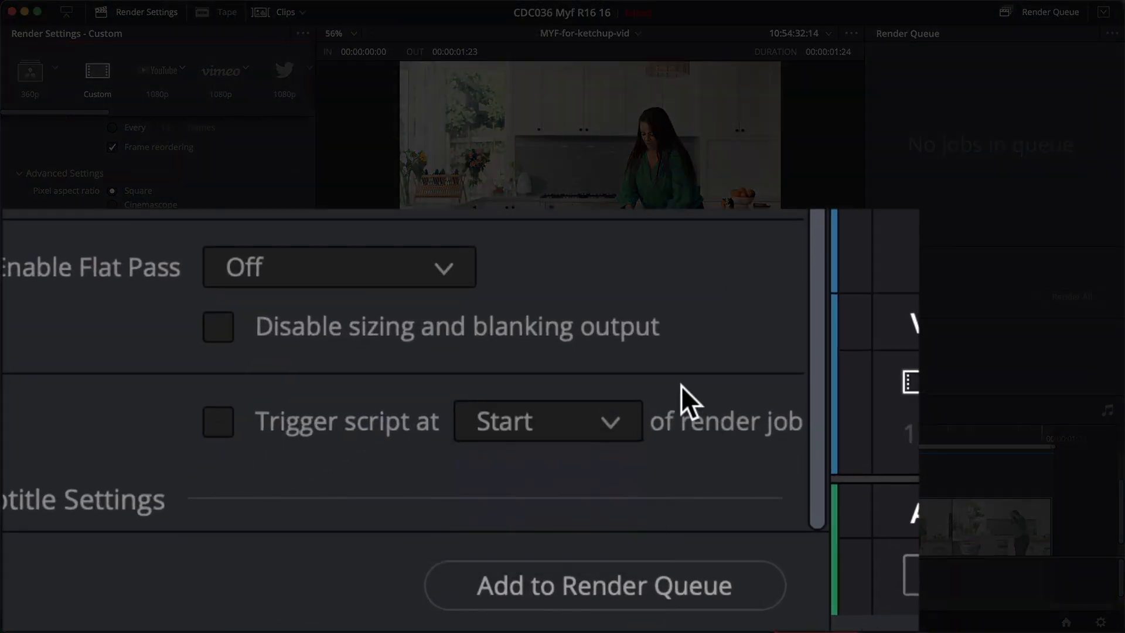
click(218, 421)
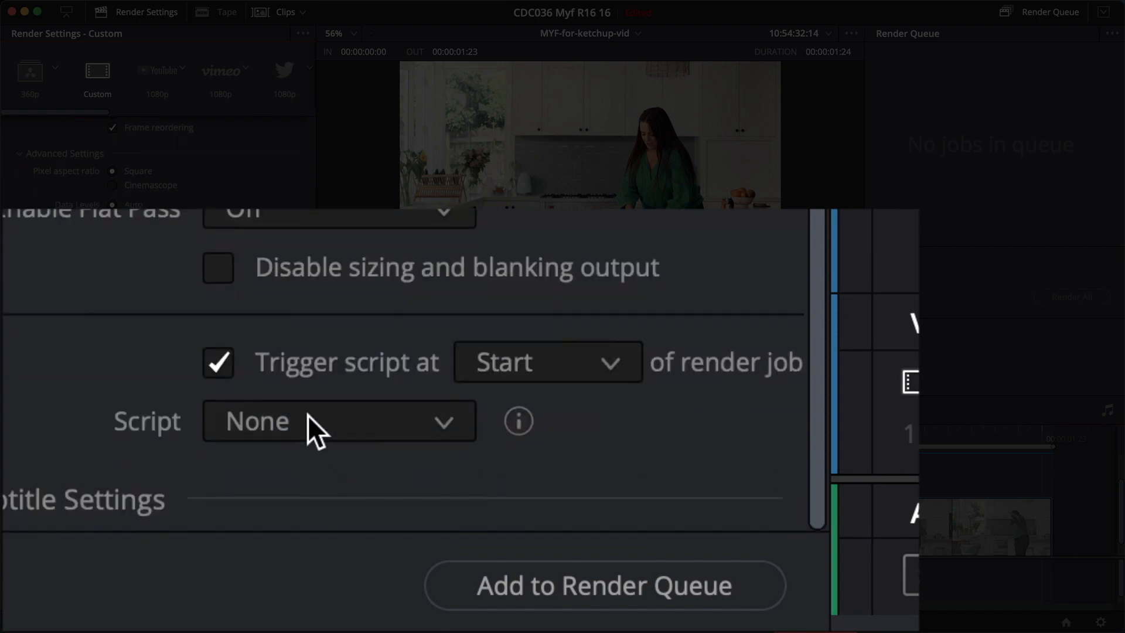
mouse_move(151, 437)
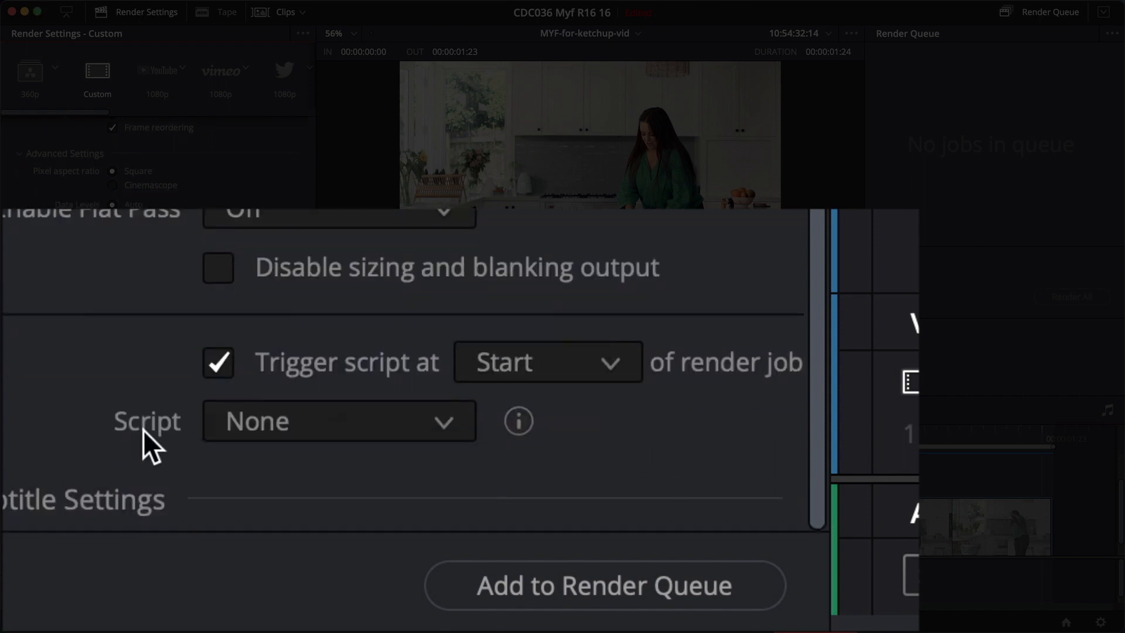
mouse_move(545, 463)
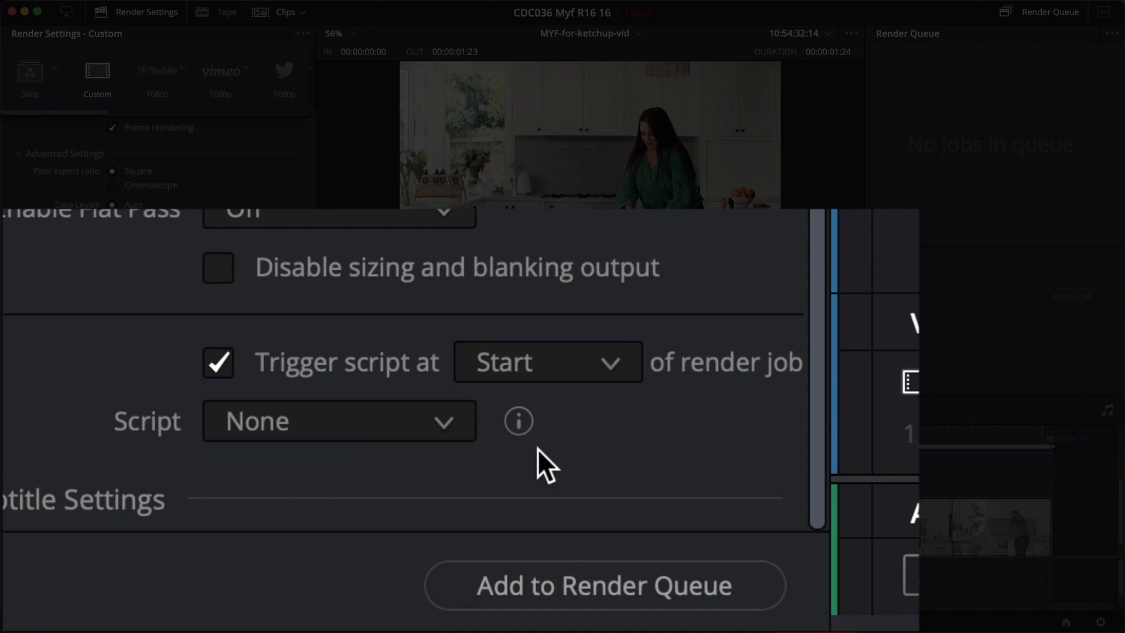
mouse_move(535, 477)
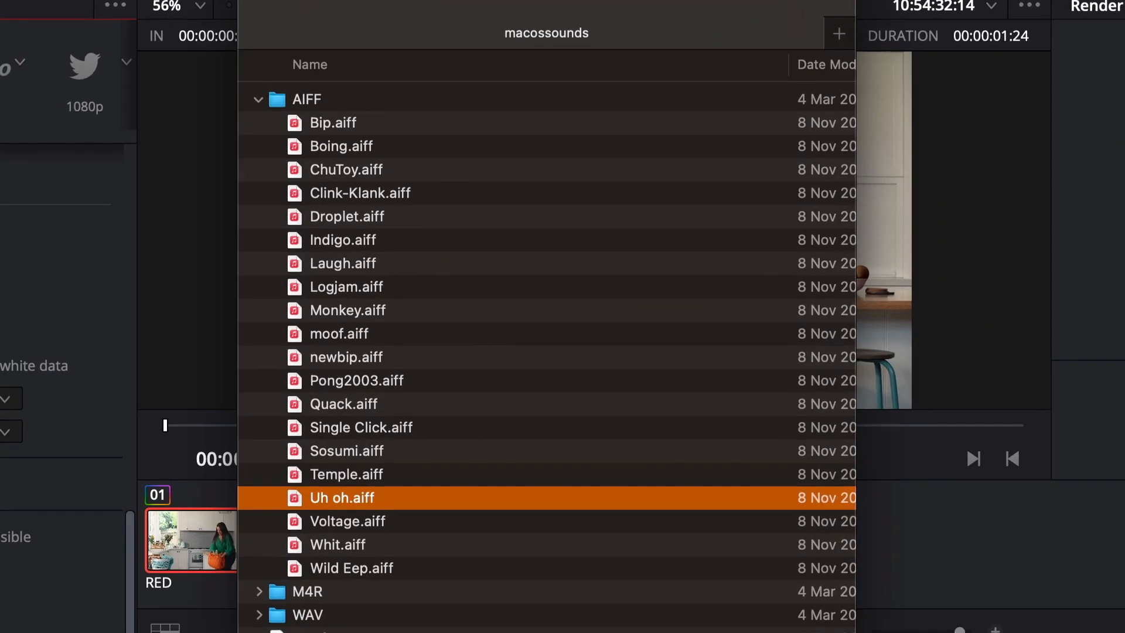
Select Wild Eep.aiff in the AIFF folder and copy its full pathname.
click(351, 567)
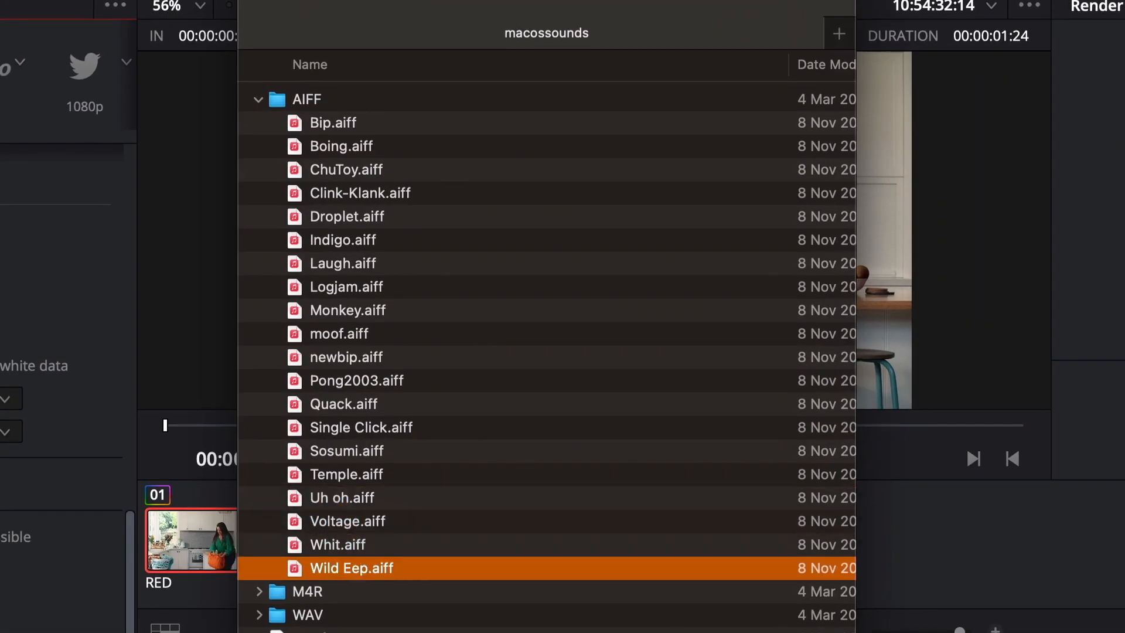
click(344, 404)
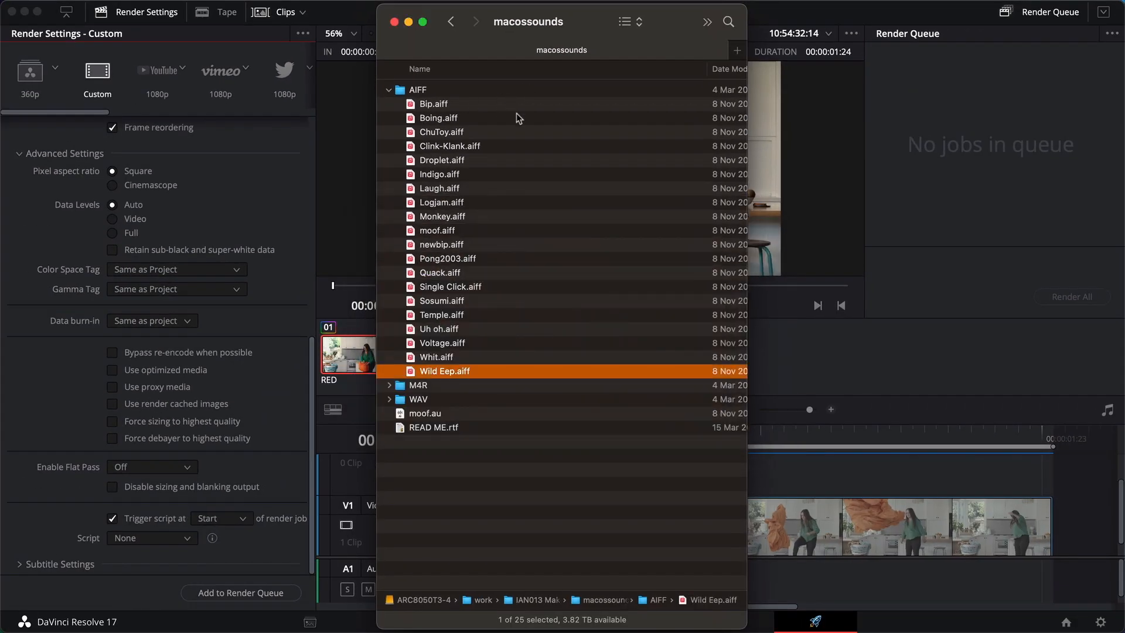
mouse_move(538, 221)
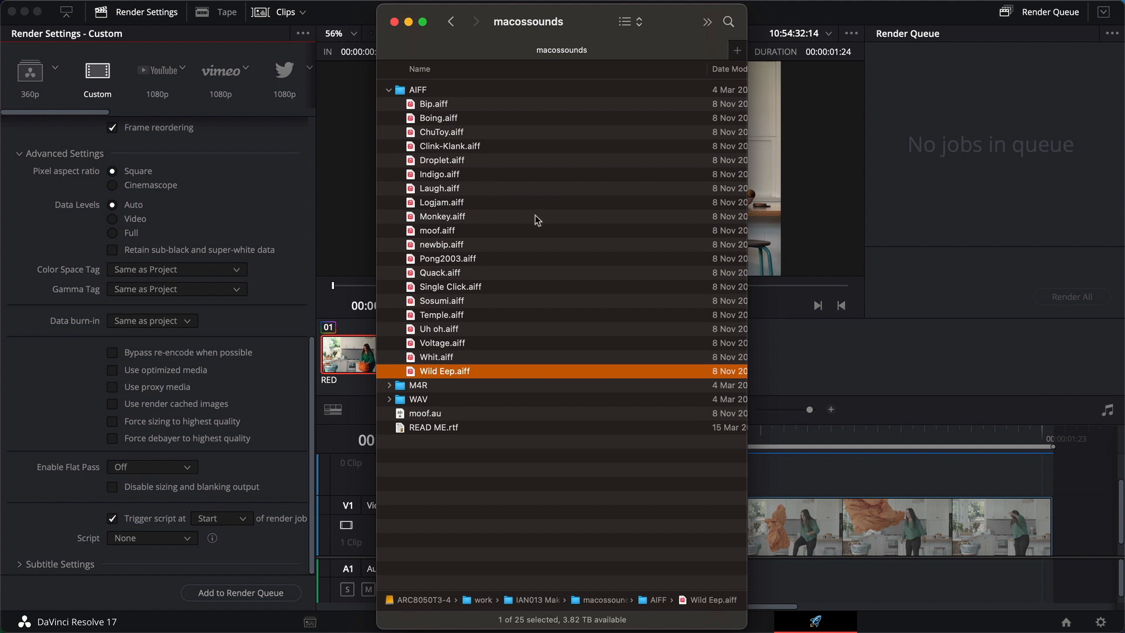
mouse_move(545, 450)
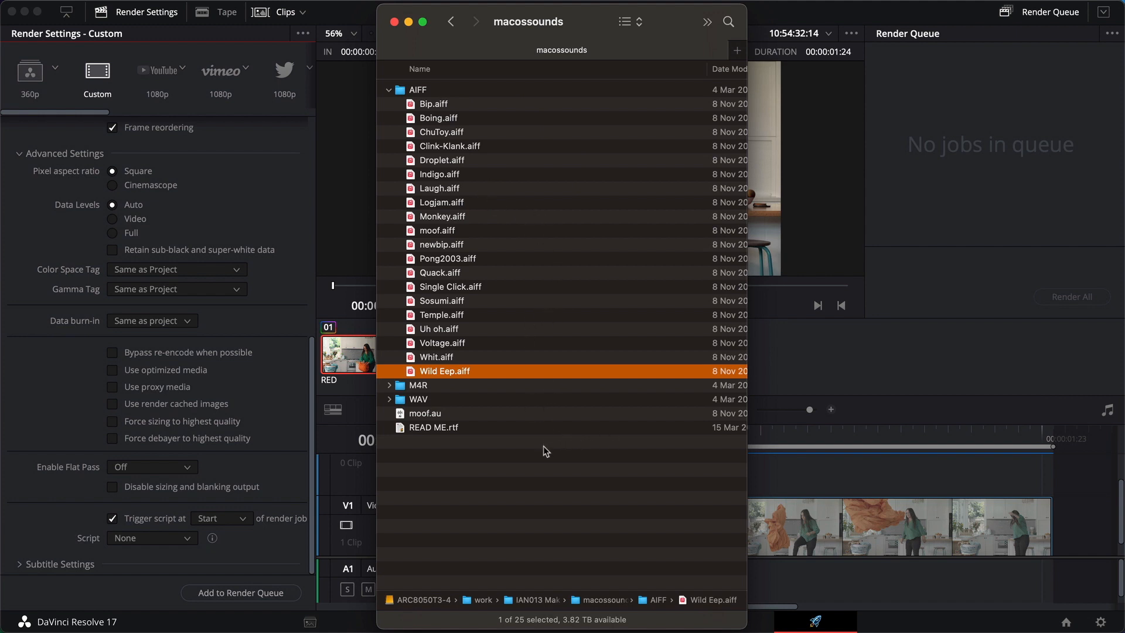
mouse_move(455, 378)
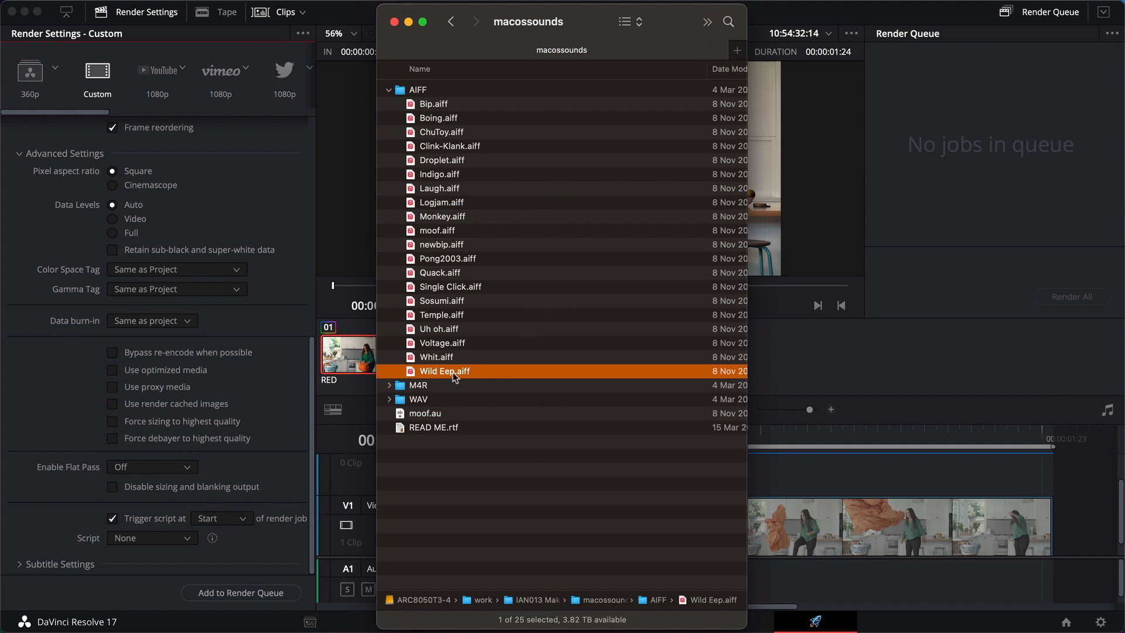
right_click(443, 371)
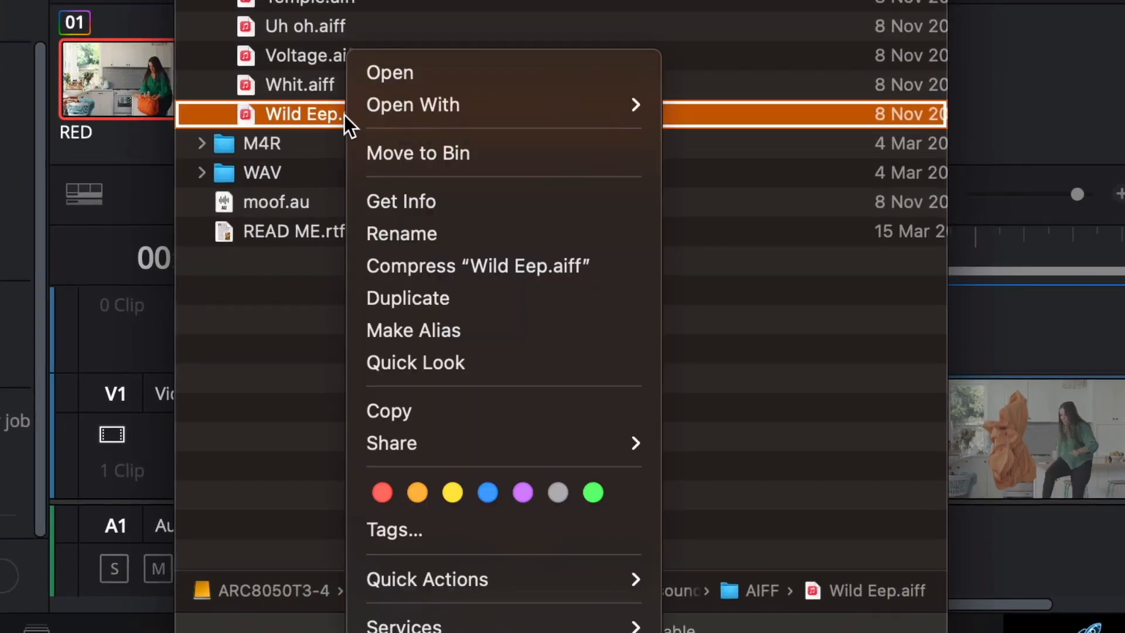
mouse_move(237, 294)
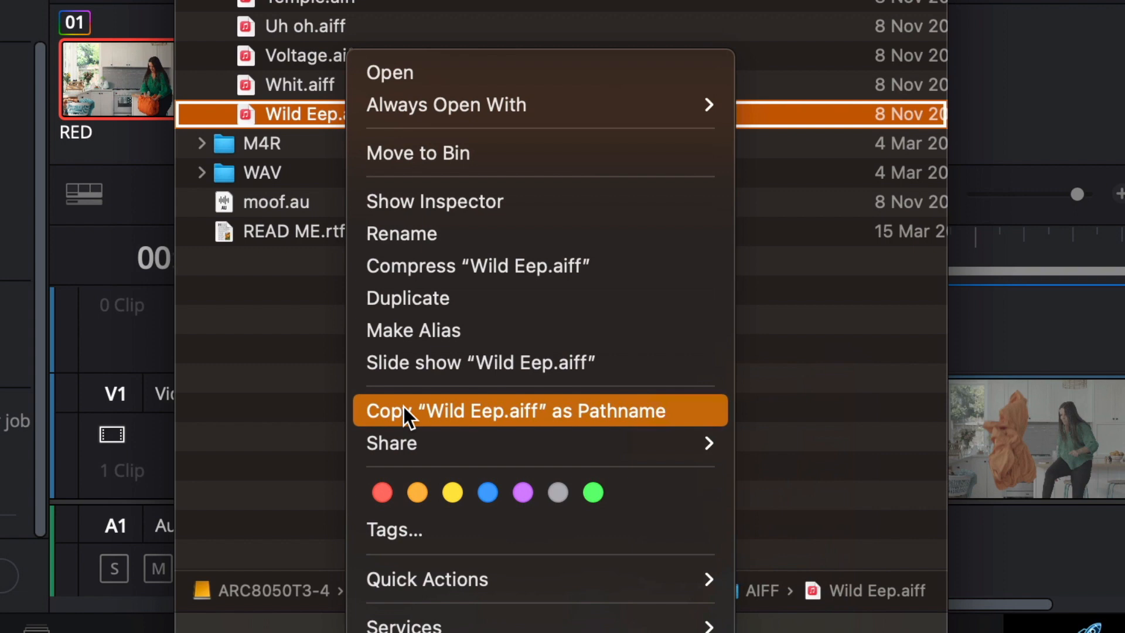
mouse_move(630, 423)
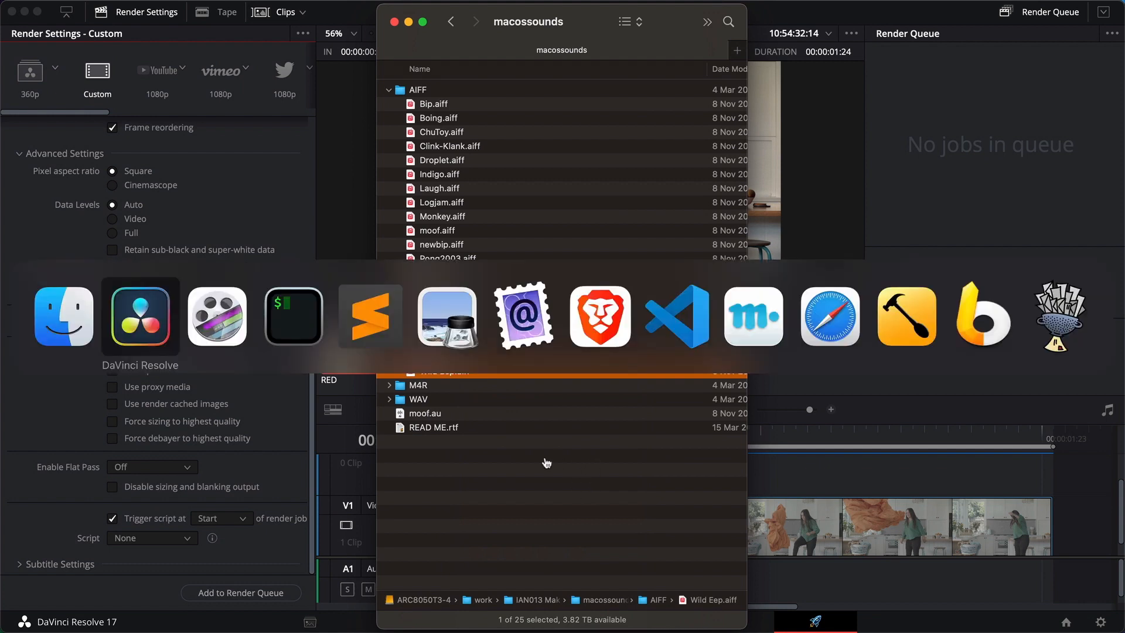
mouse_move(293, 315)
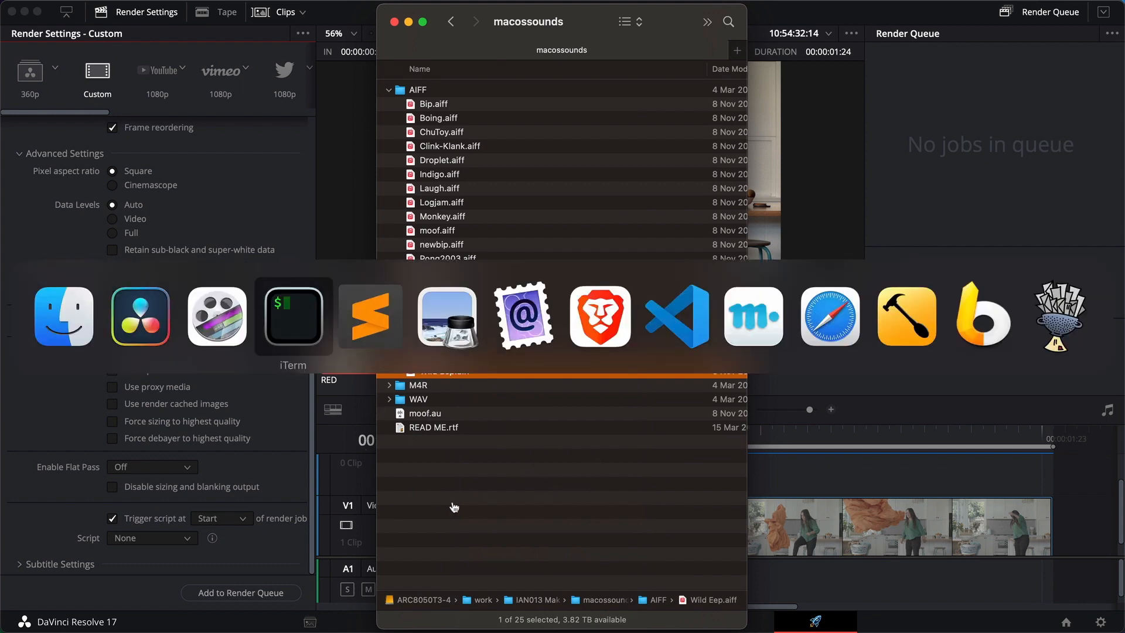
mouse_move(370, 315)
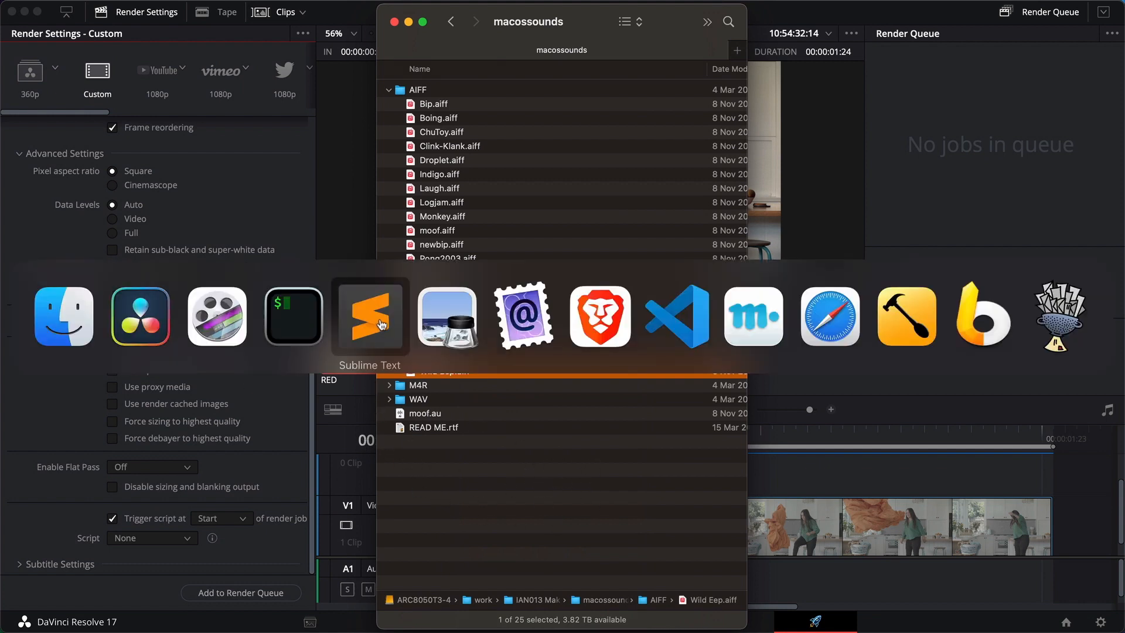
mouse_move(676, 317)
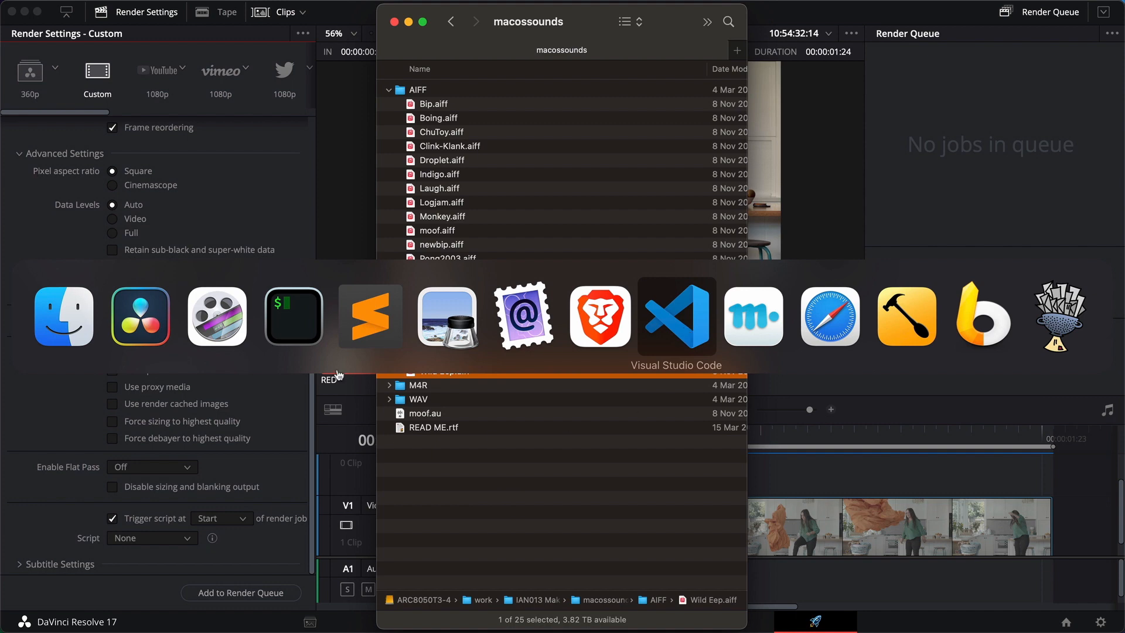
mouse_move(369, 315)
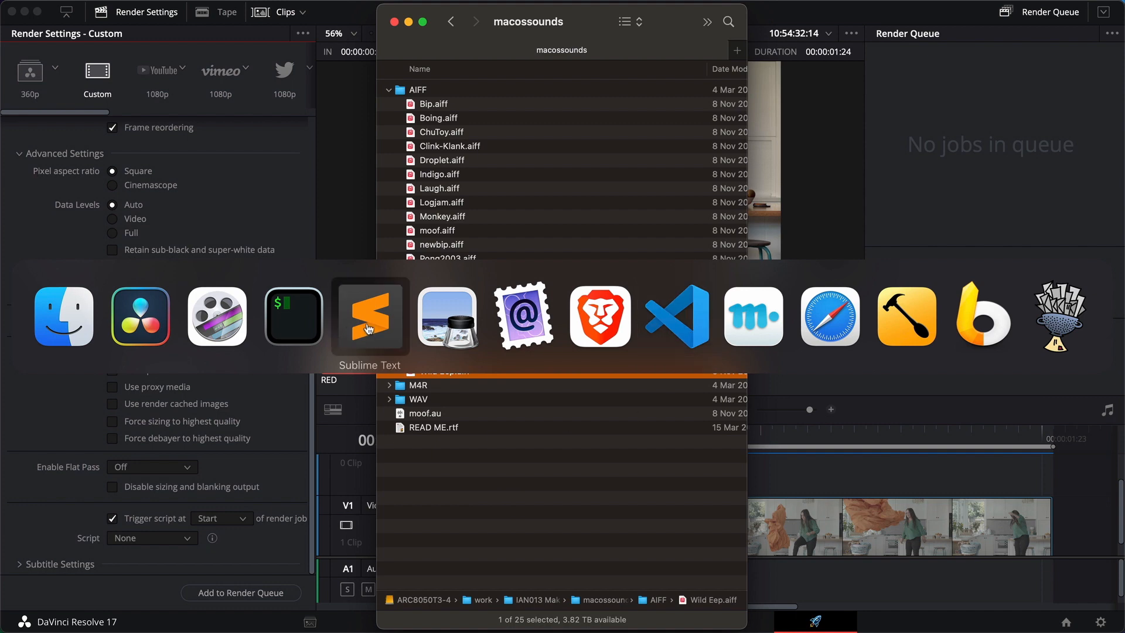
Paste the Wild Eep.aiff path as the first line of a new Sublime Text file.
click(370, 317)
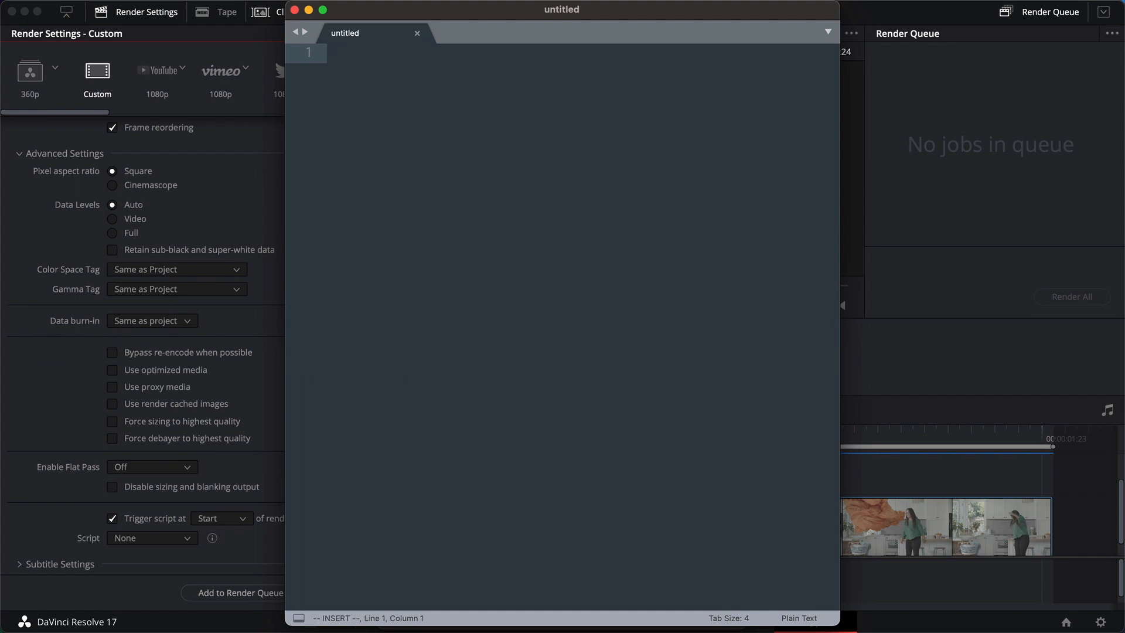
text(/Volumes/ARC8050T3-4/work/IAN013 Make Resolve Go Eep/macossounds/AIFF/Wild Eep.aiff)
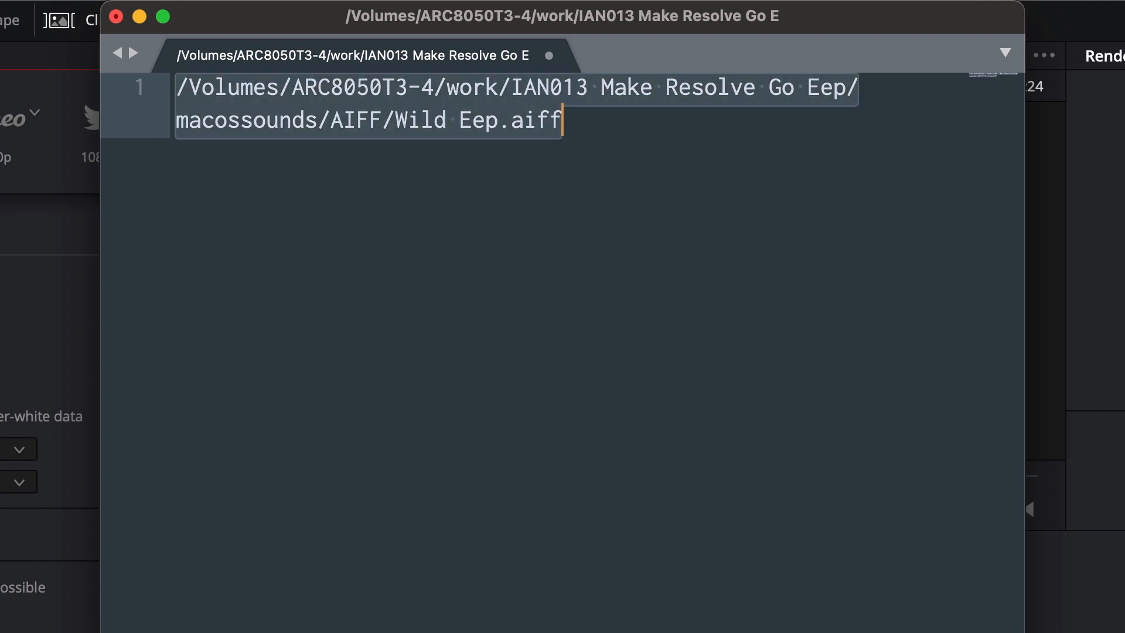
Wrap the path into a cmd string running afplay on the quoted Wild Eep.aiff file.
text(")
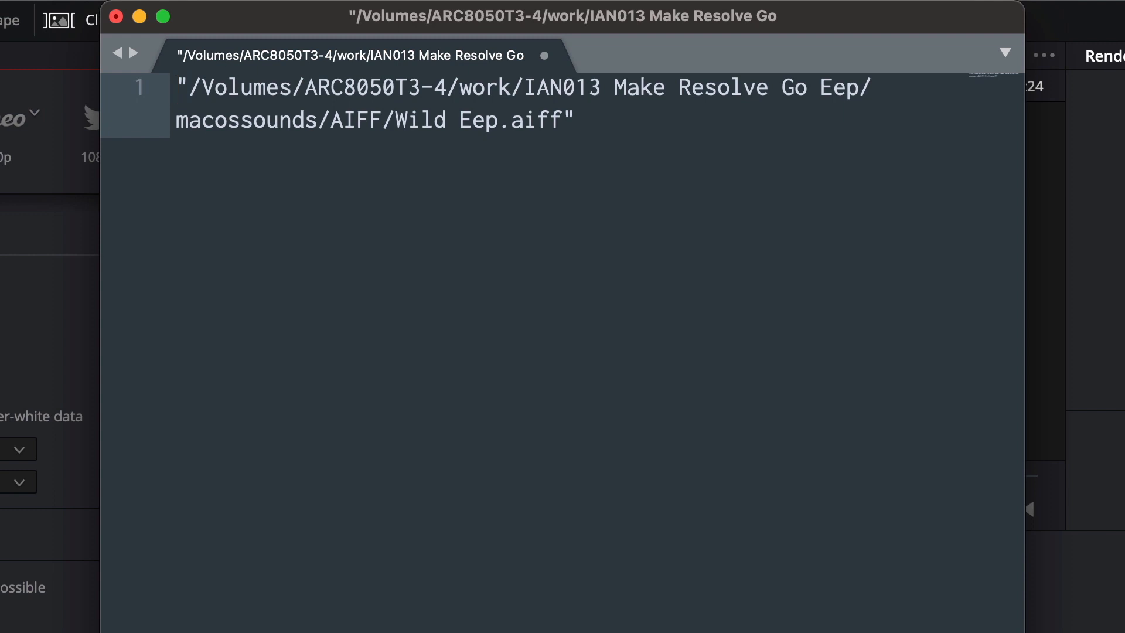
text(afplay)
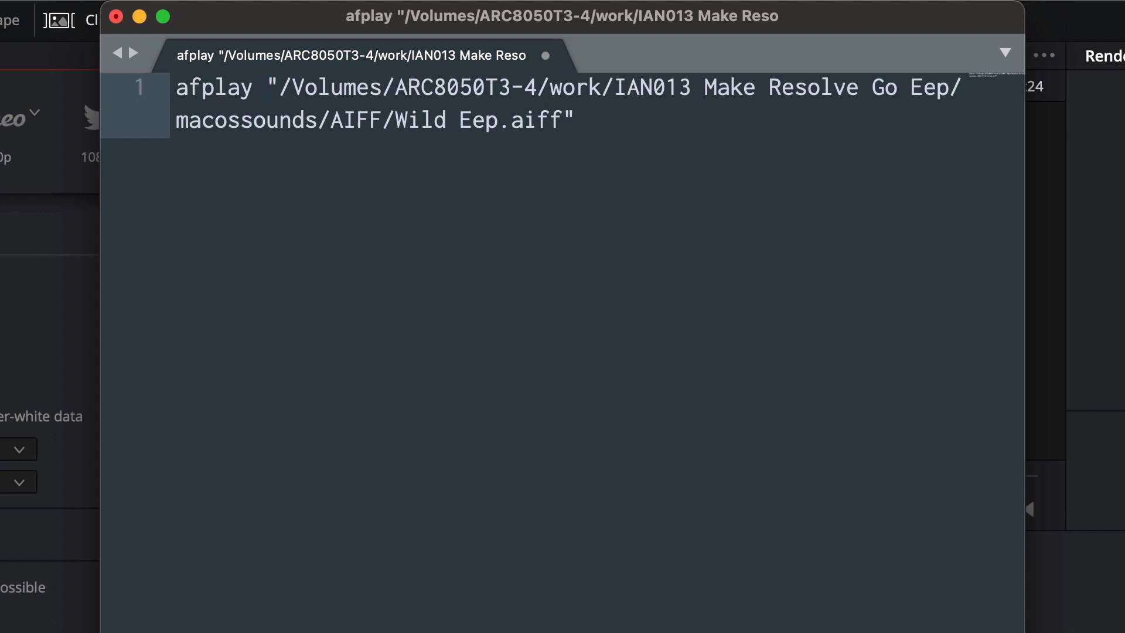
click(176, 86)
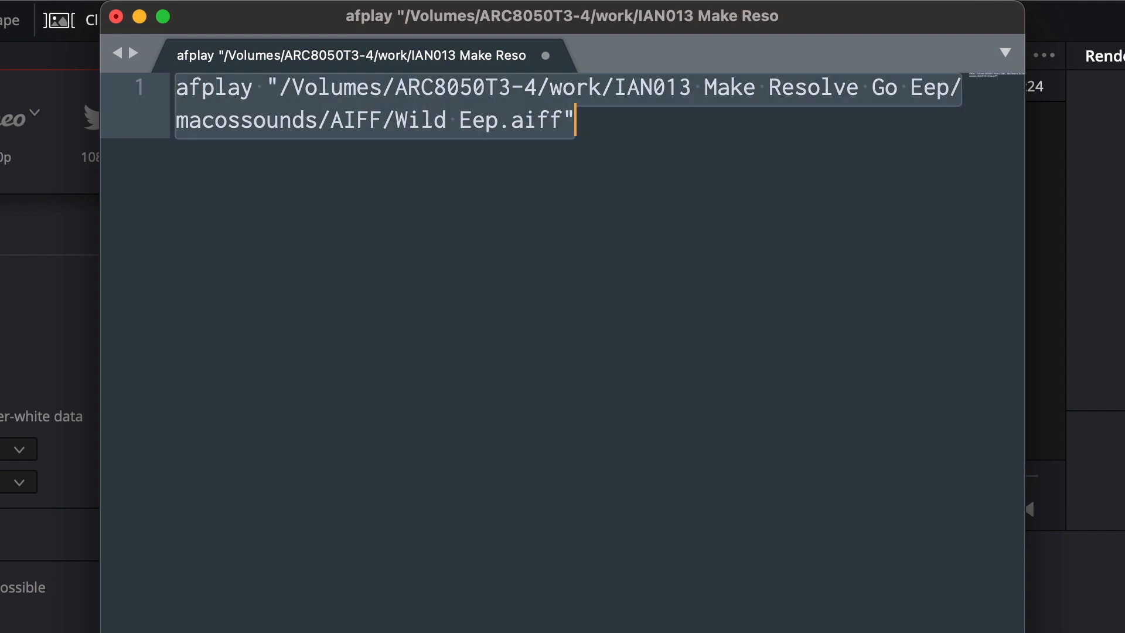
text(')
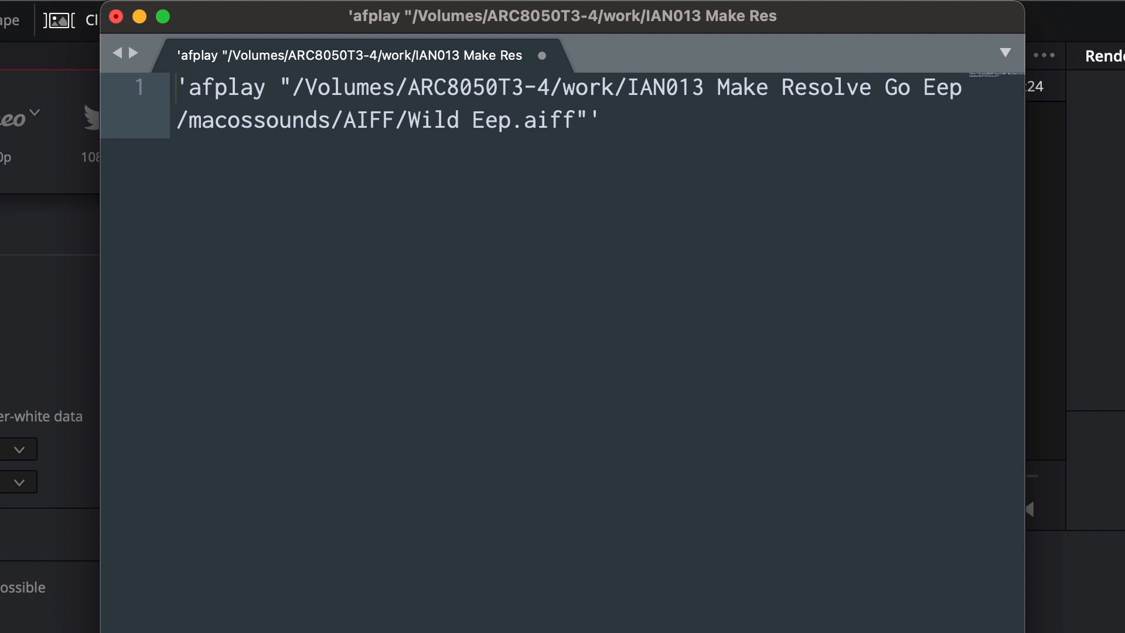
text(com)
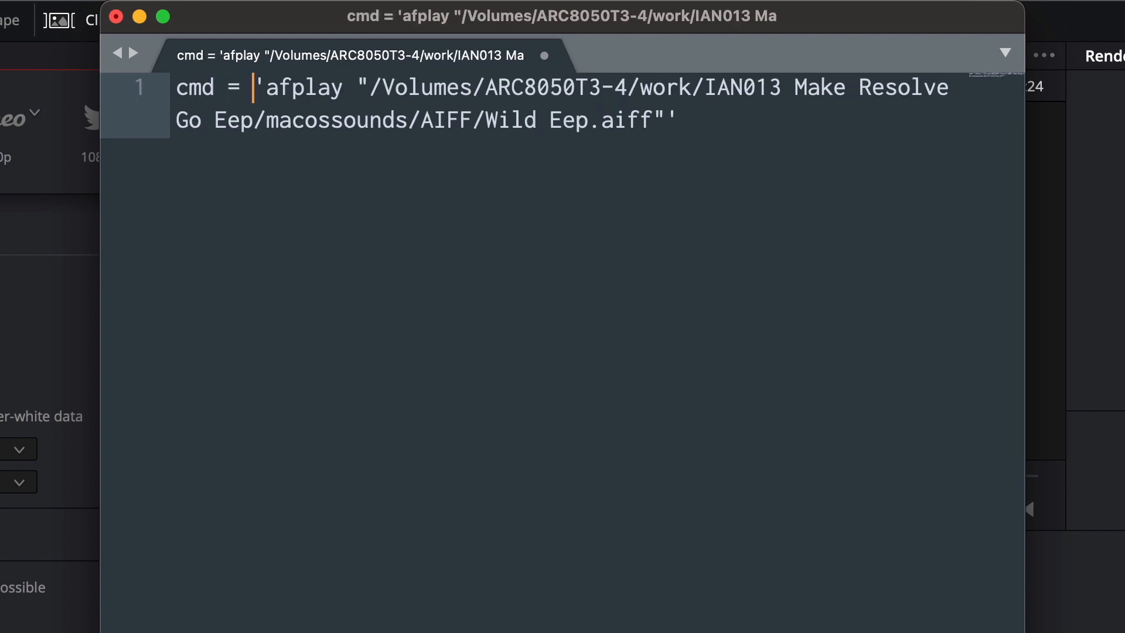
Add import os at the top and call os.system(cmd) to run the command.
click(177, 87)
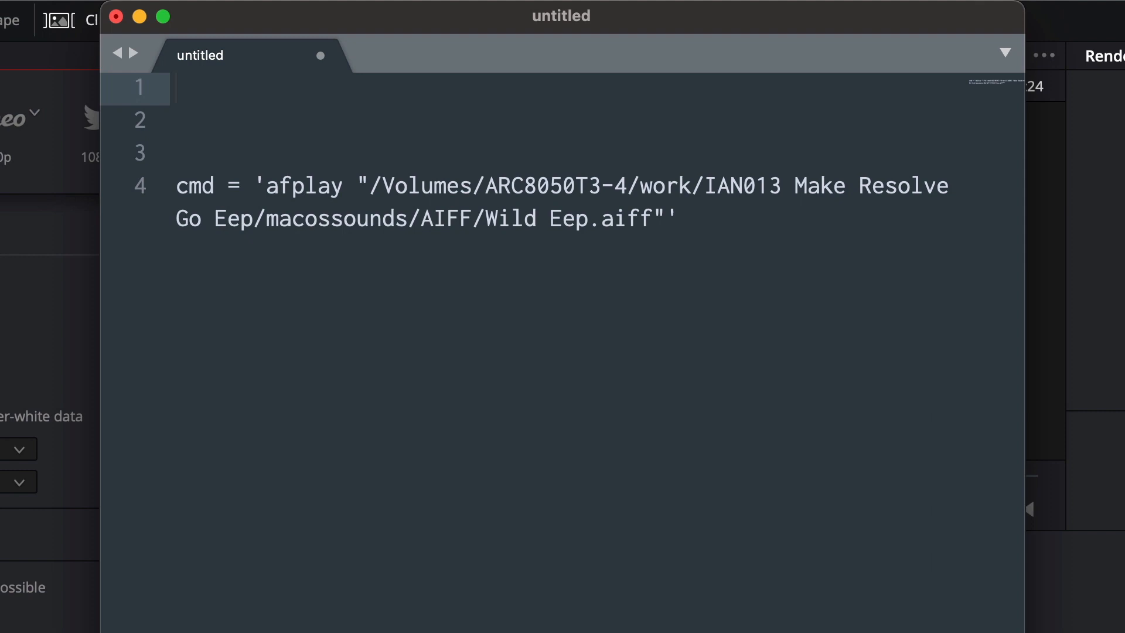
text(import)
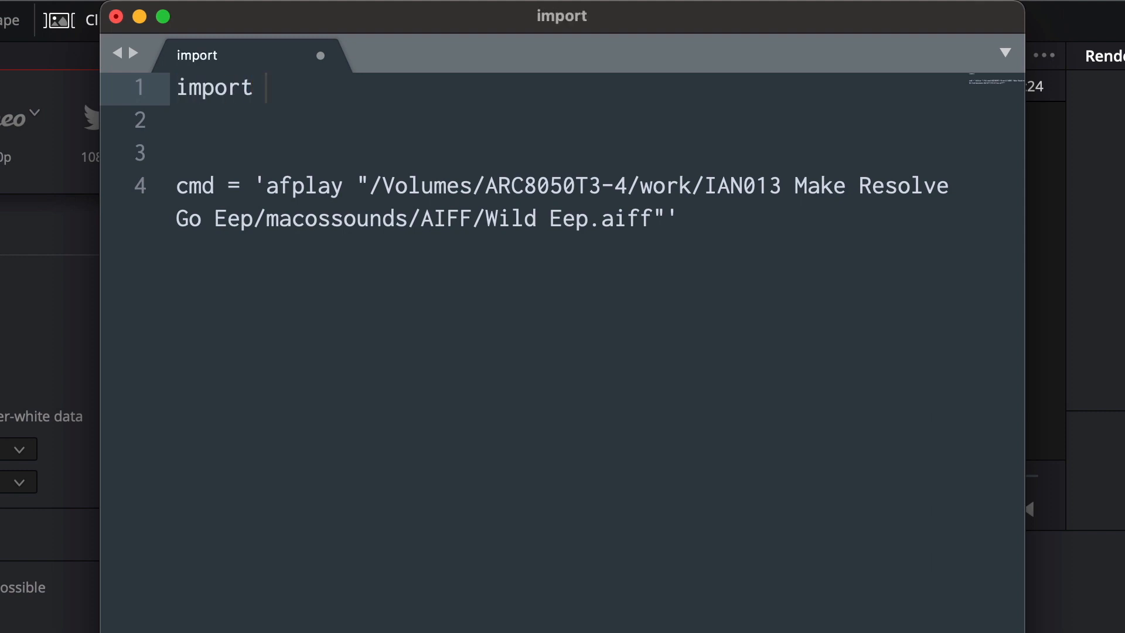
text(os)
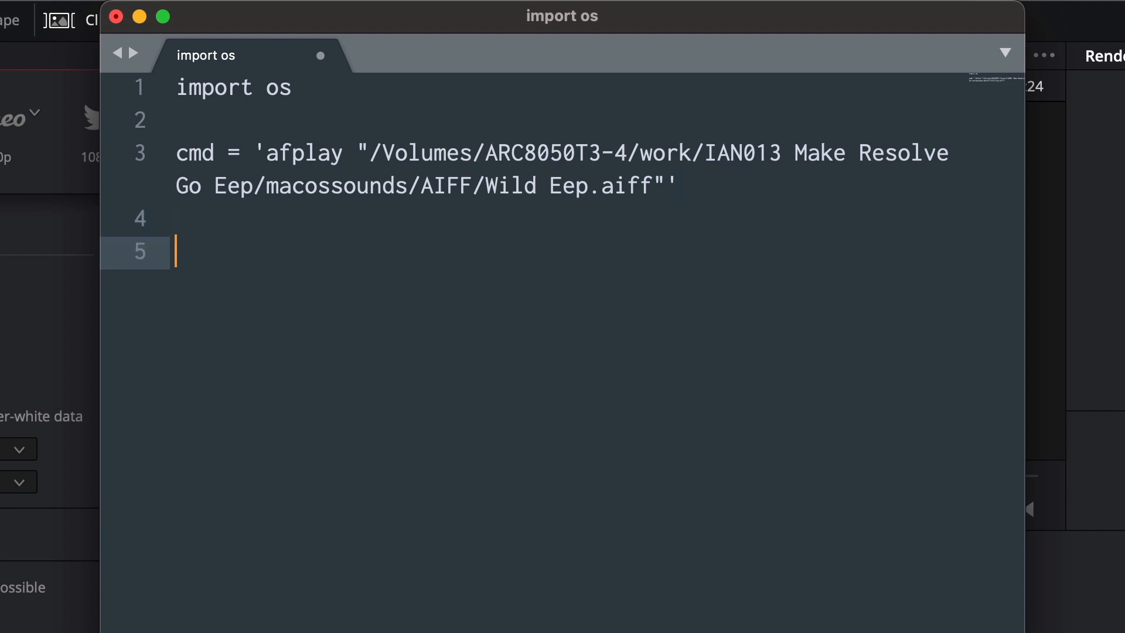
text(os.)
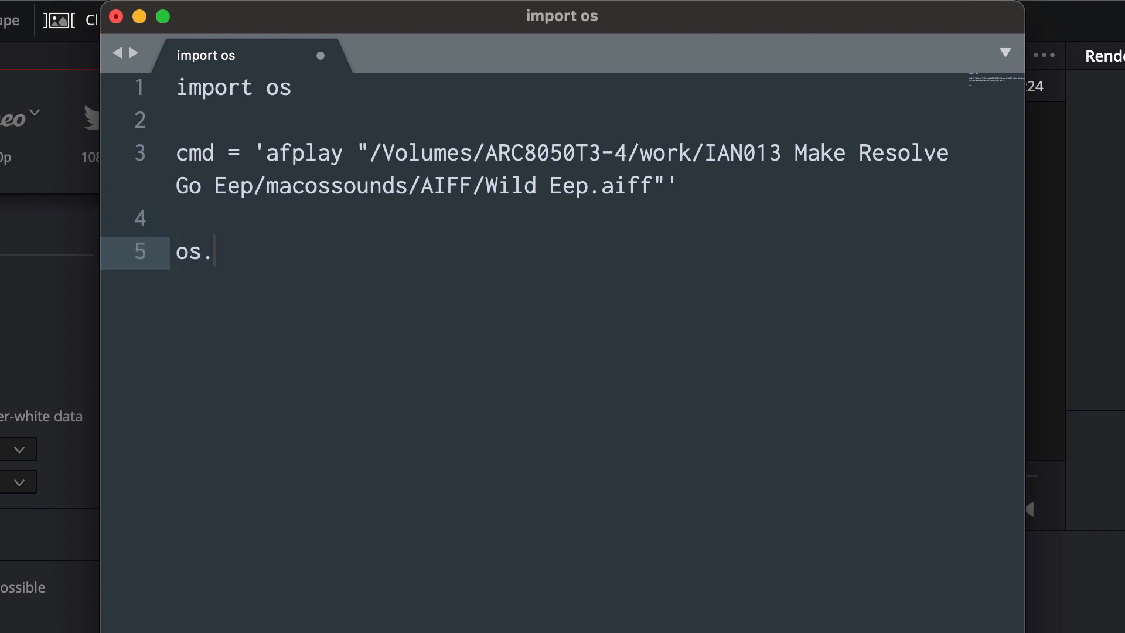
text(system())
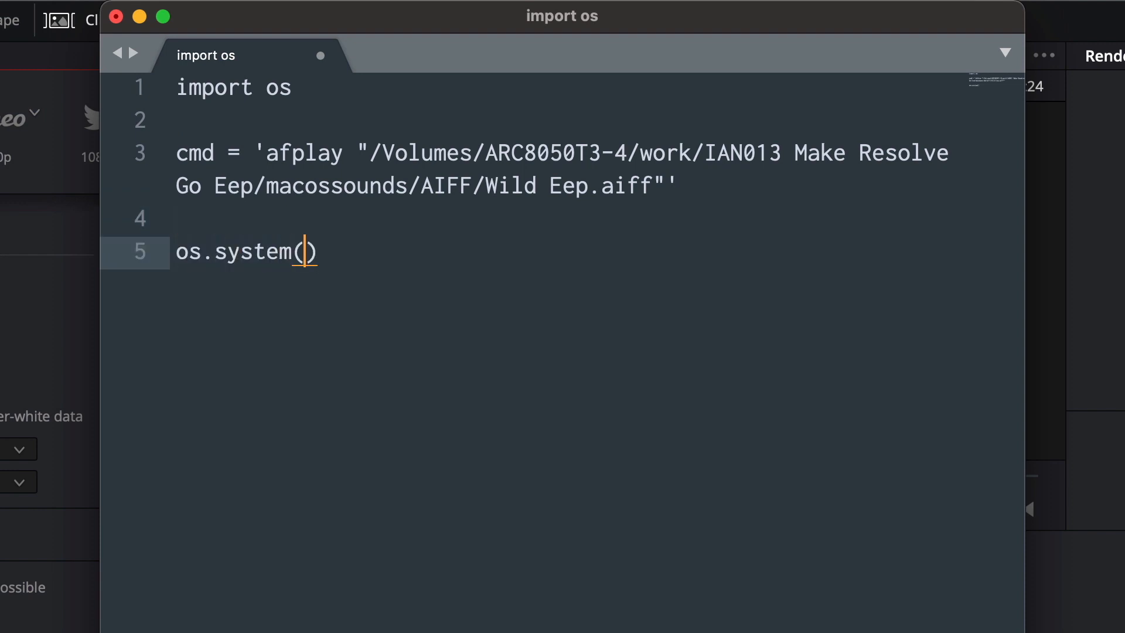
text(cmd)
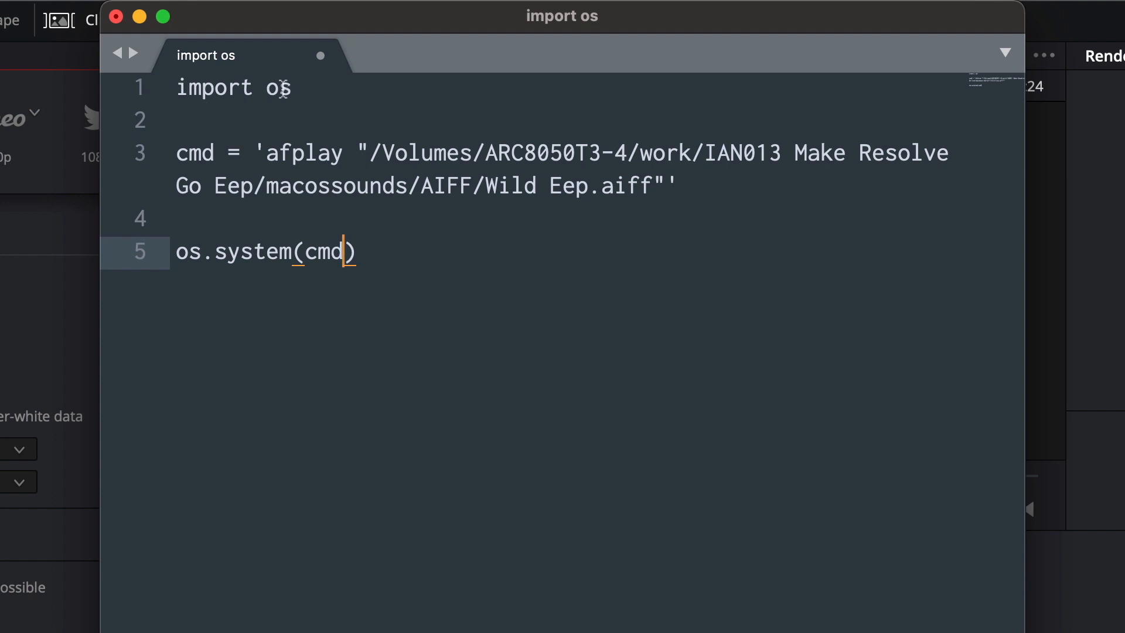
mouse_move(314, 158)
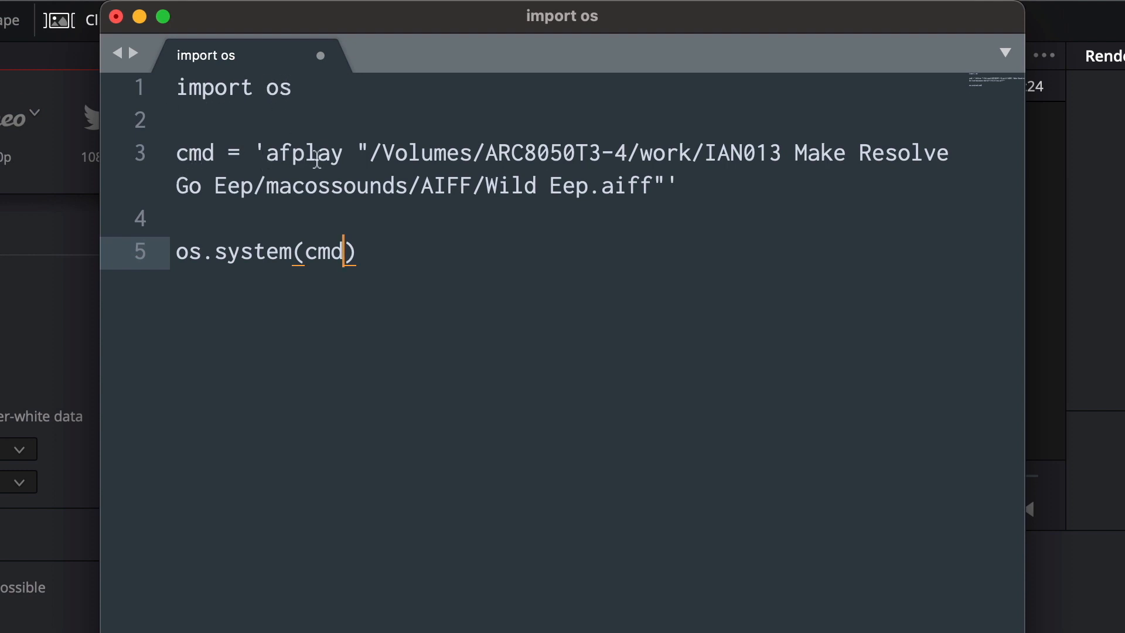
mouse_move(354, 140)
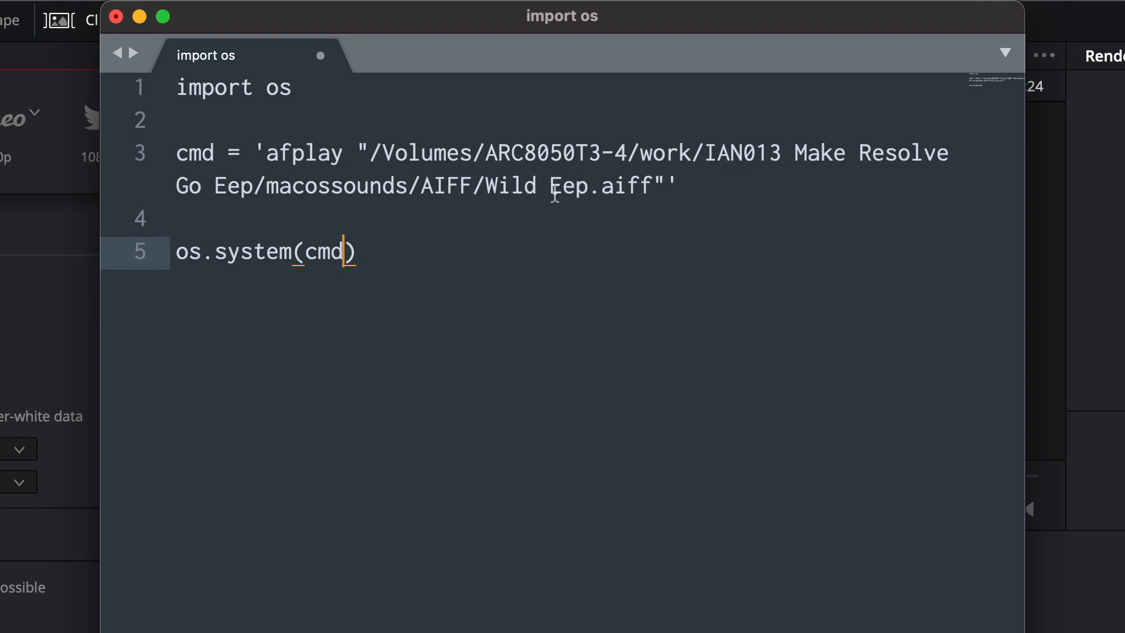
mouse_move(196, 264)
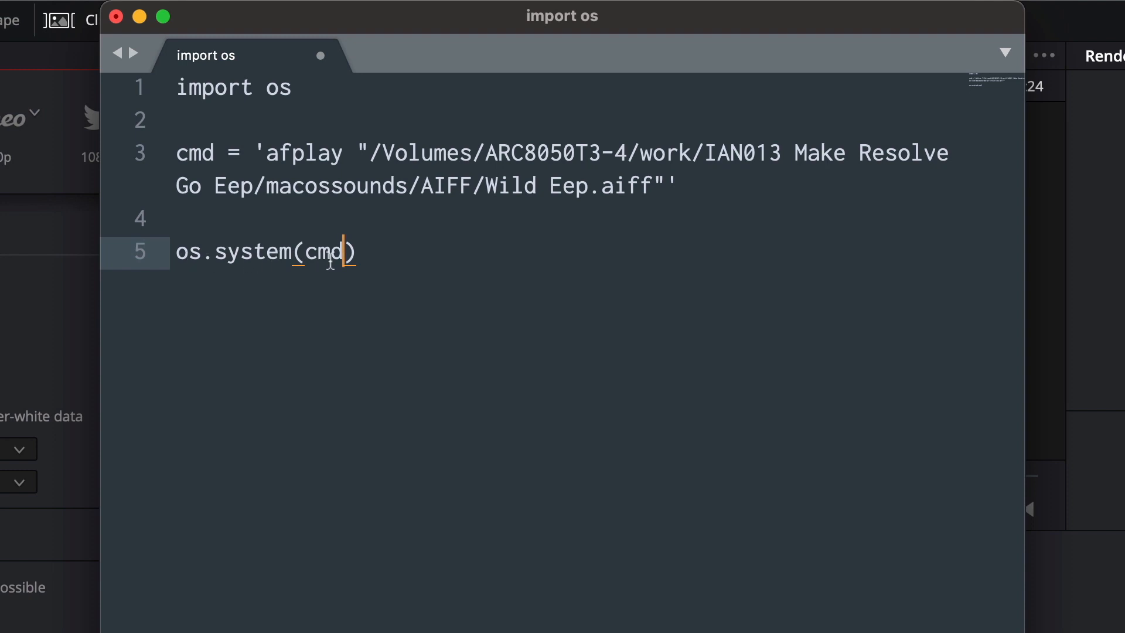
mouse_move(231, 161)
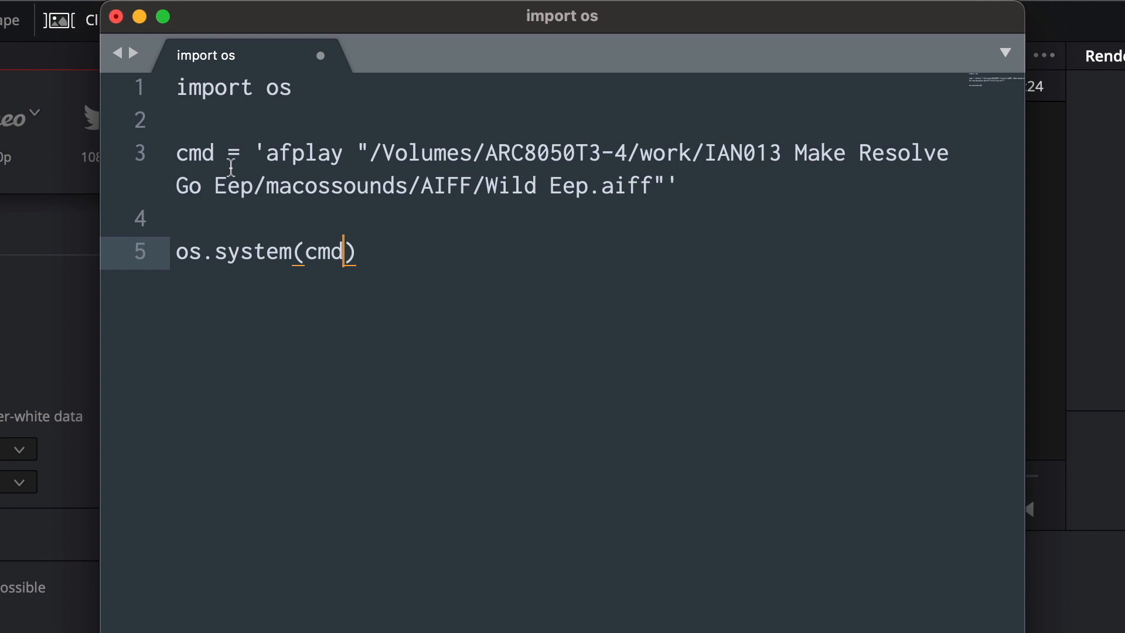
mouse_move(450, 286)
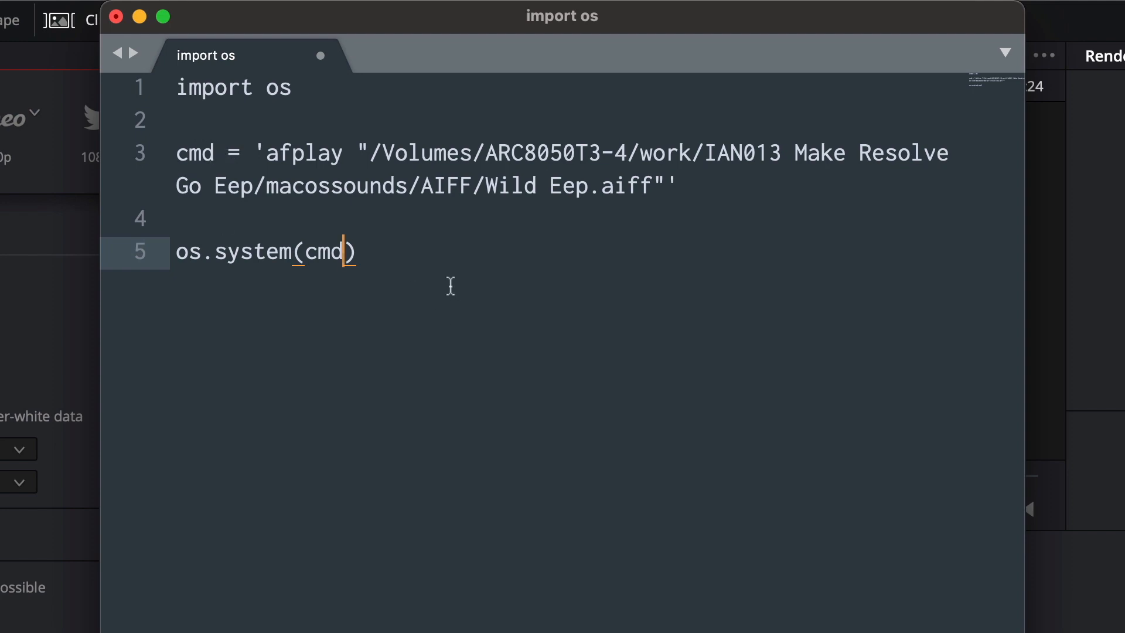
mouse_move(514, 319)
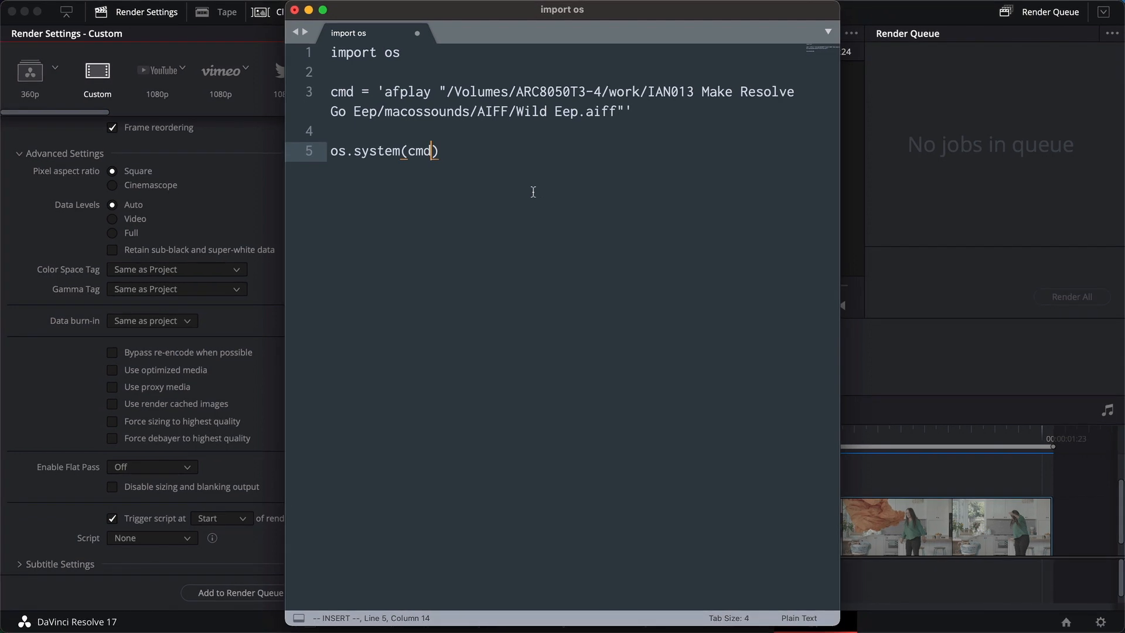
Save, navigating to Resolve's Fusion/Scripts/Deliver folder as the location.
key(cmd+s)
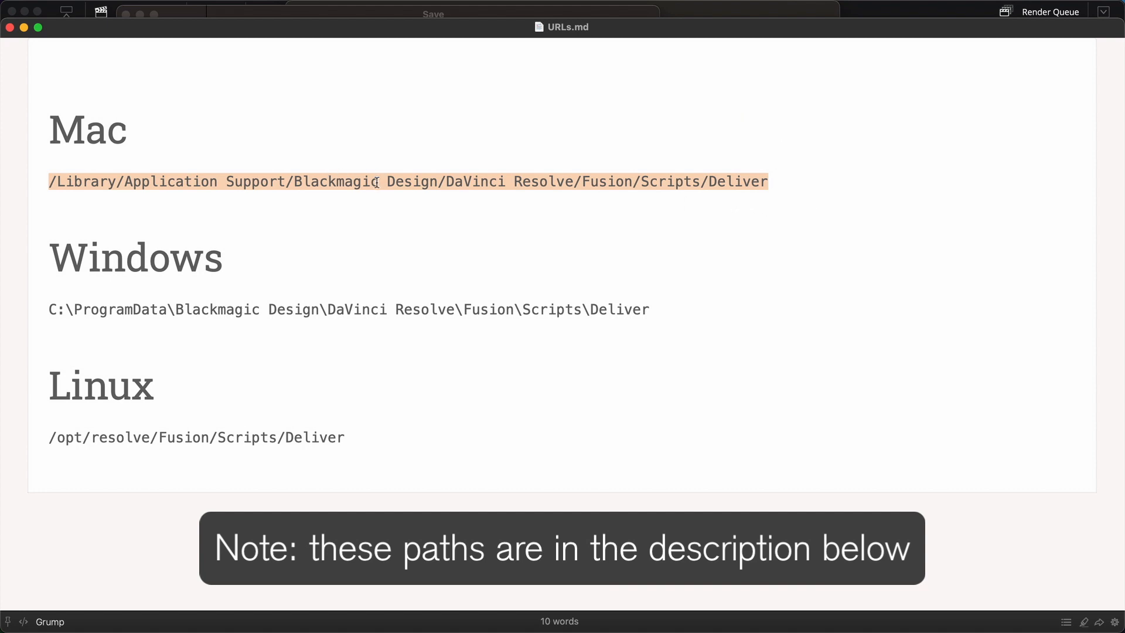
right_click(372, 182)
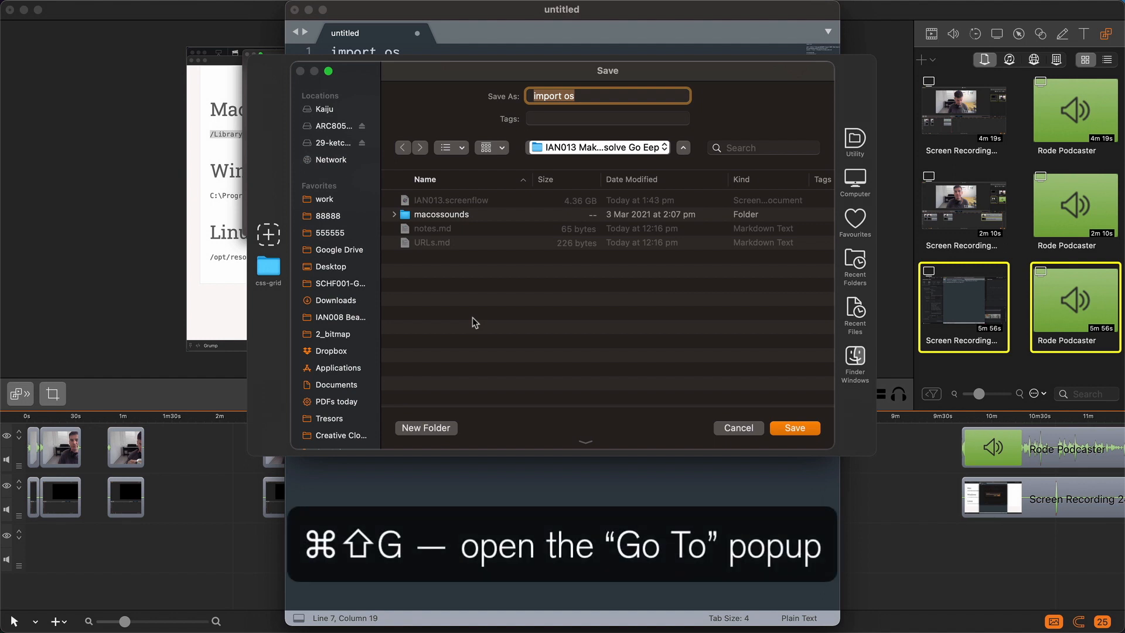
key(cmd+shift+g)
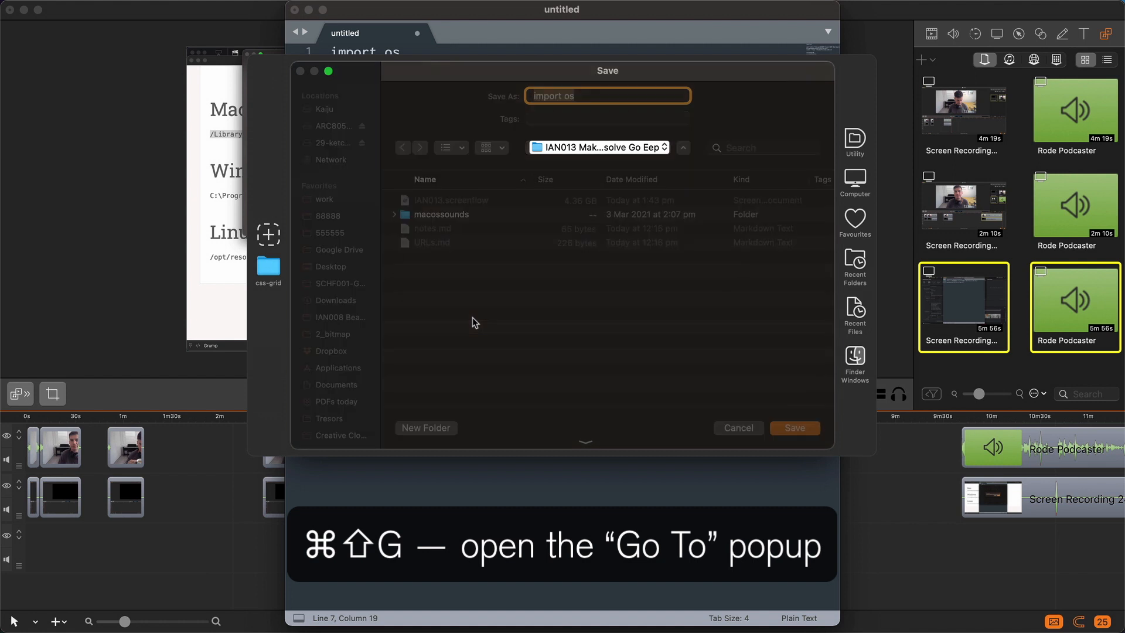
key(cmd+shift+g)
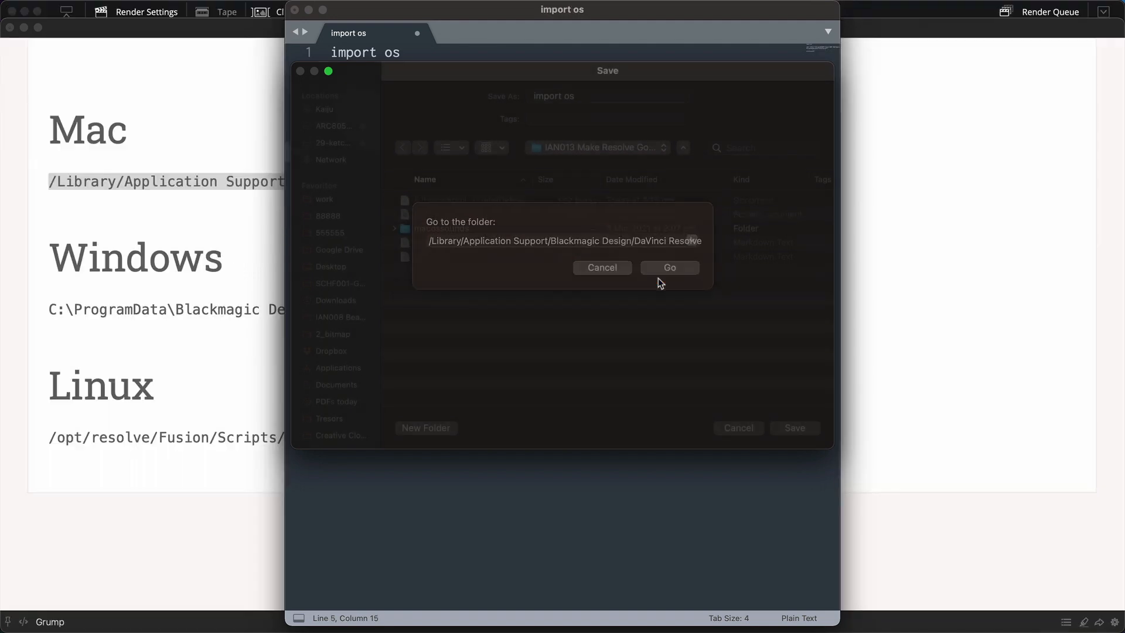
click(667, 267)
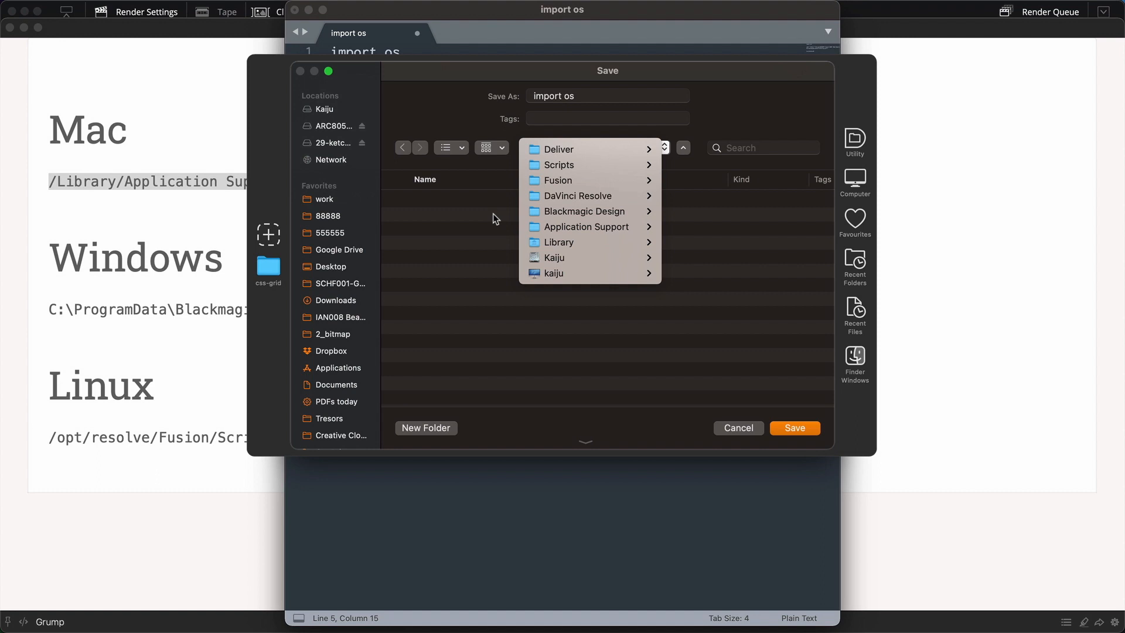
click(556, 148)
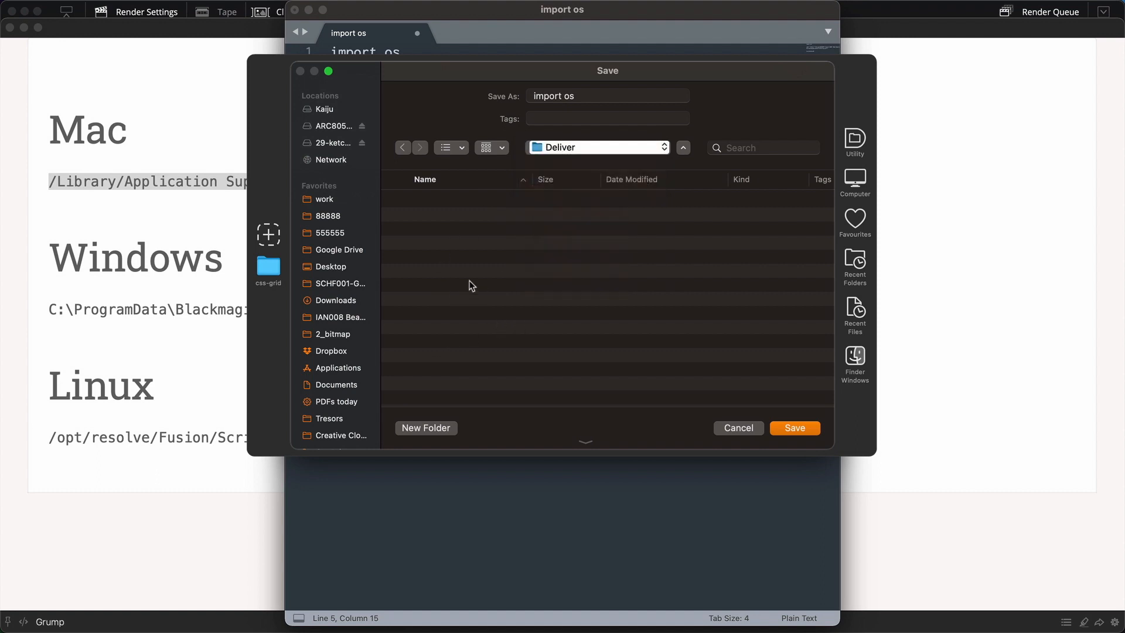
Name the script Play eep.py and save it.
click(607, 94)
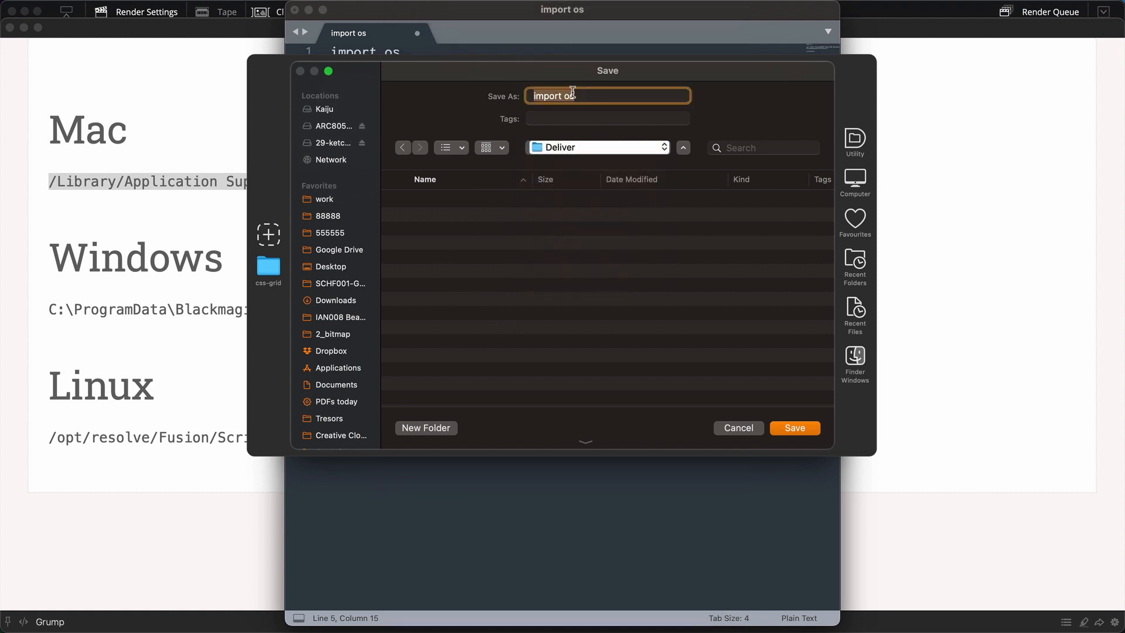
text(Wild ee)
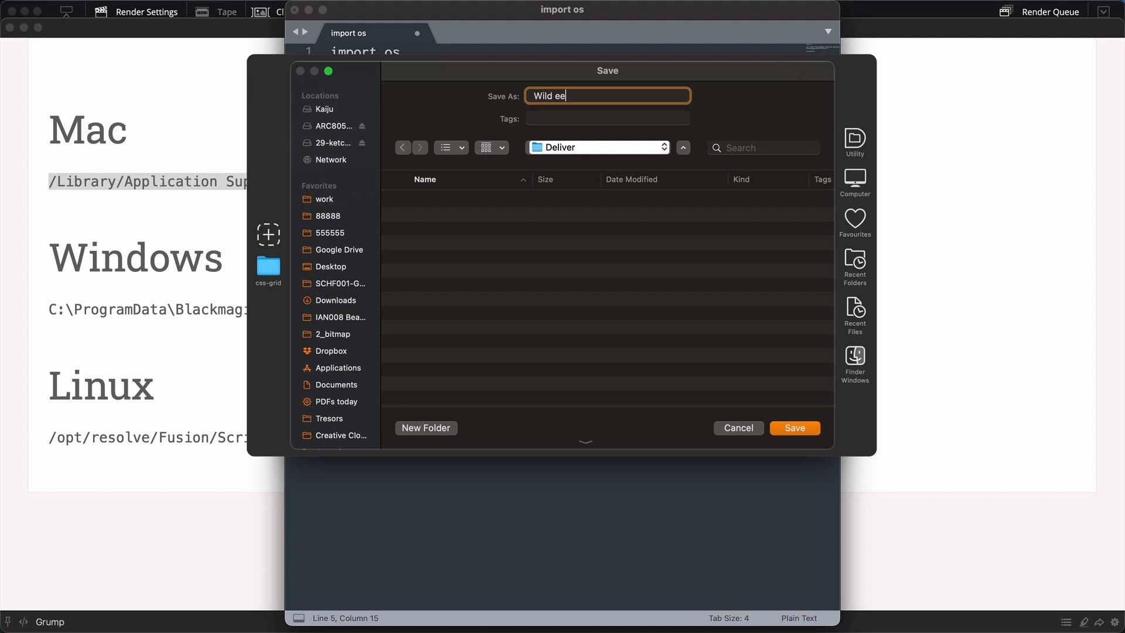
text(p.py)
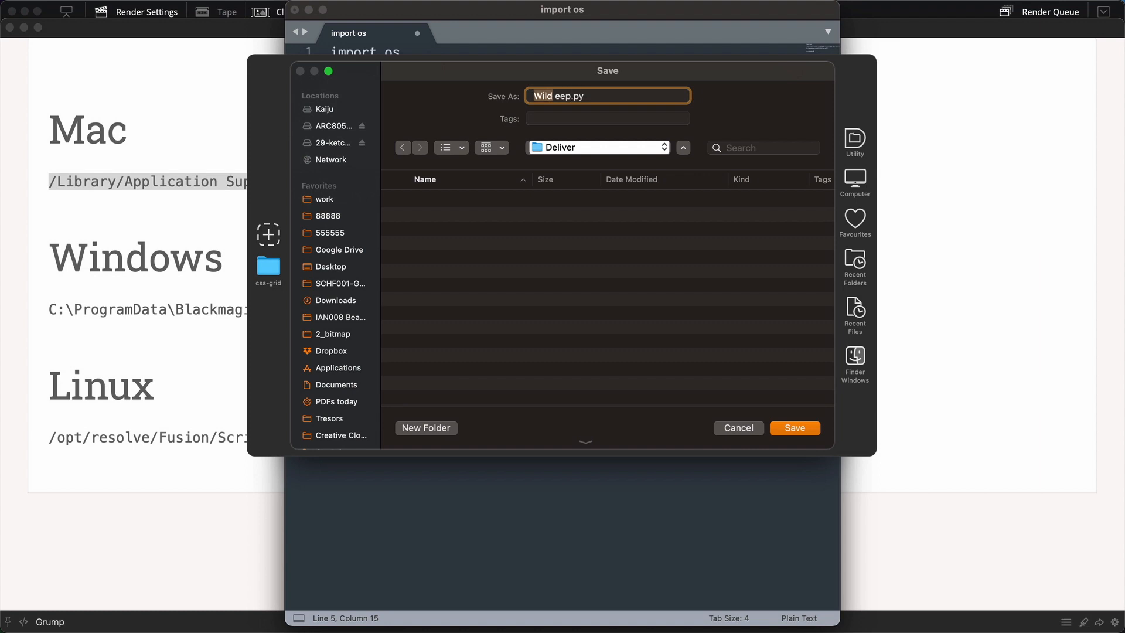
text(Play)
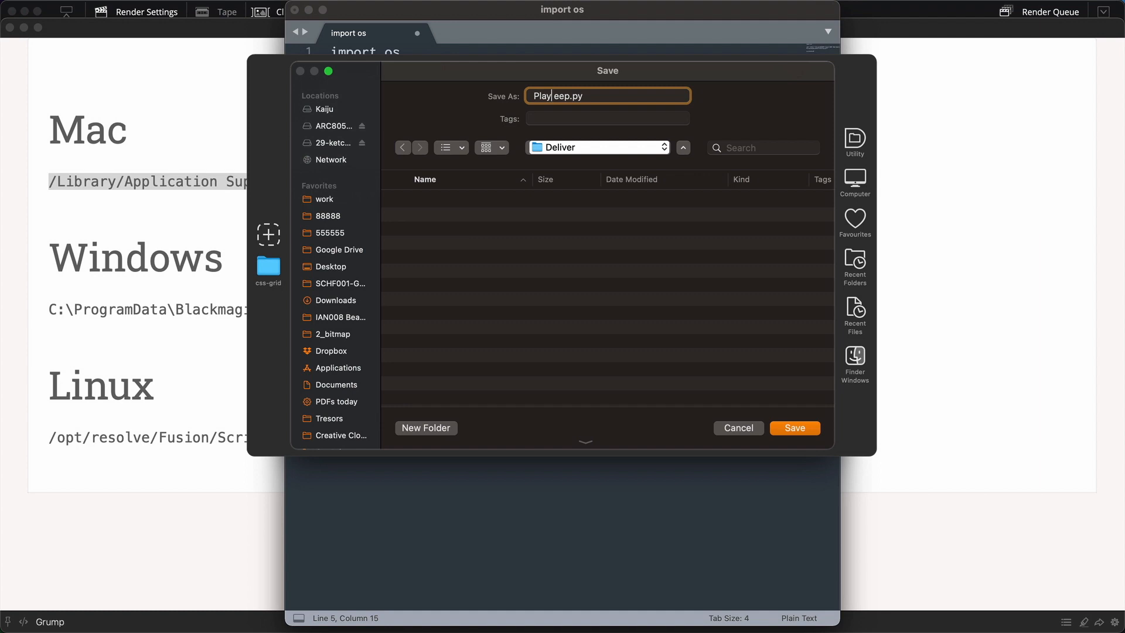
mouse_move(630, 226)
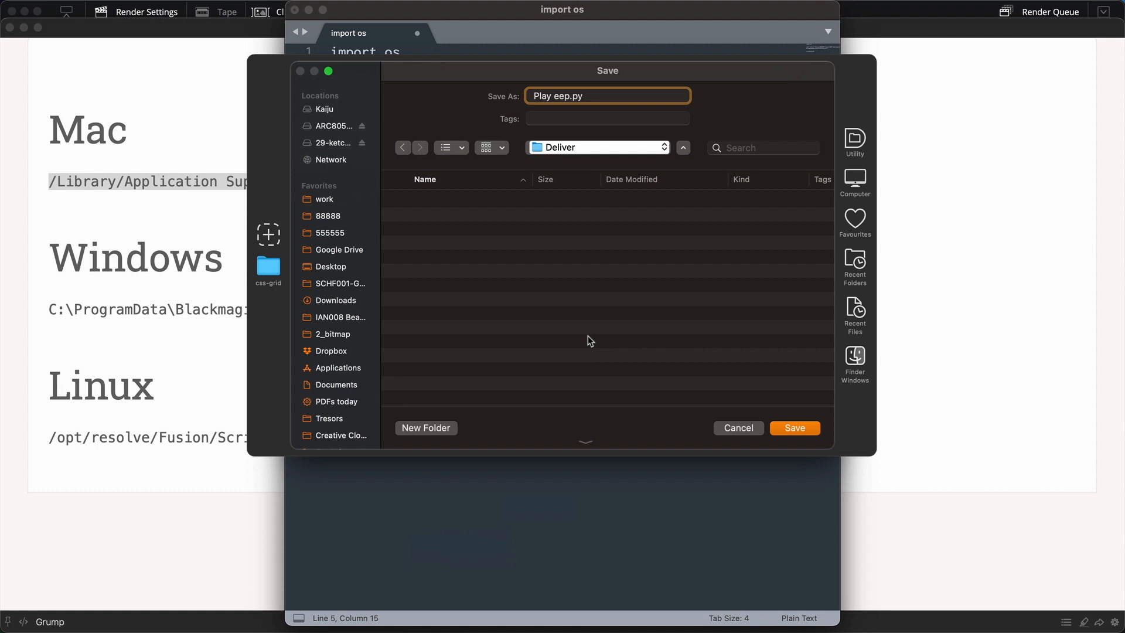
mouse_move(571, 151)
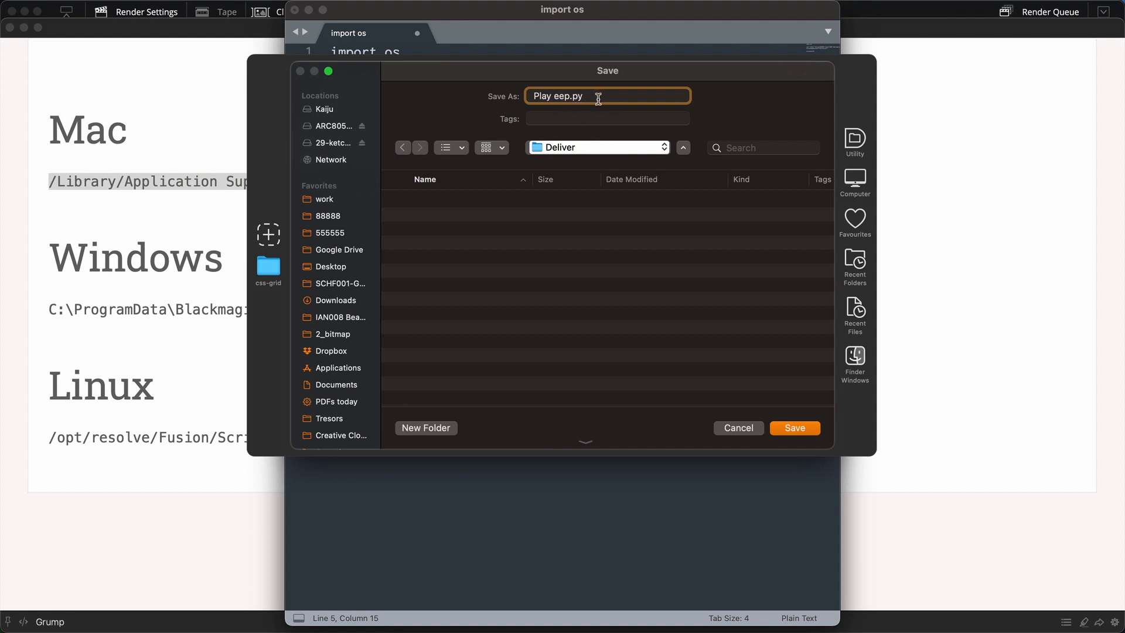
mouse_move(722, 389)
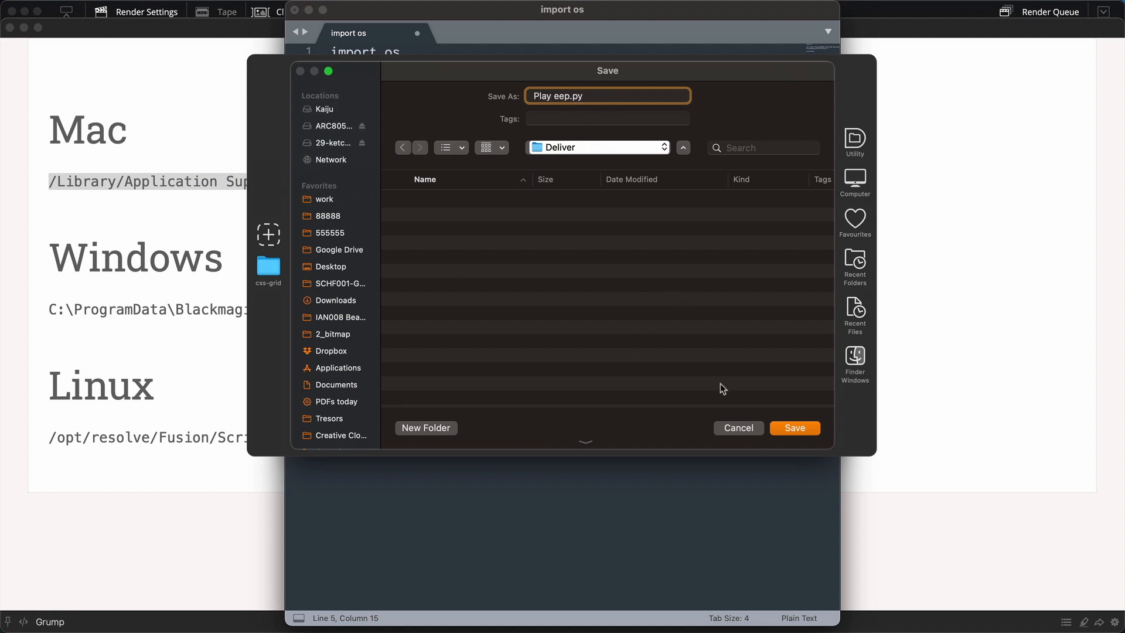
click(793, 428)
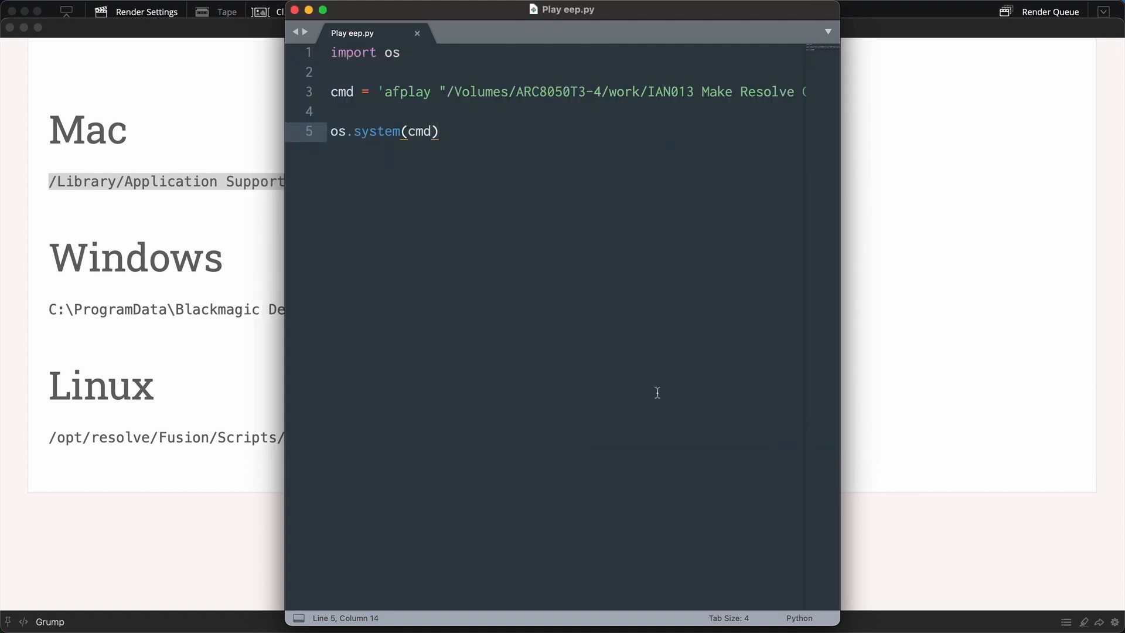
mouse_move(393, 119)
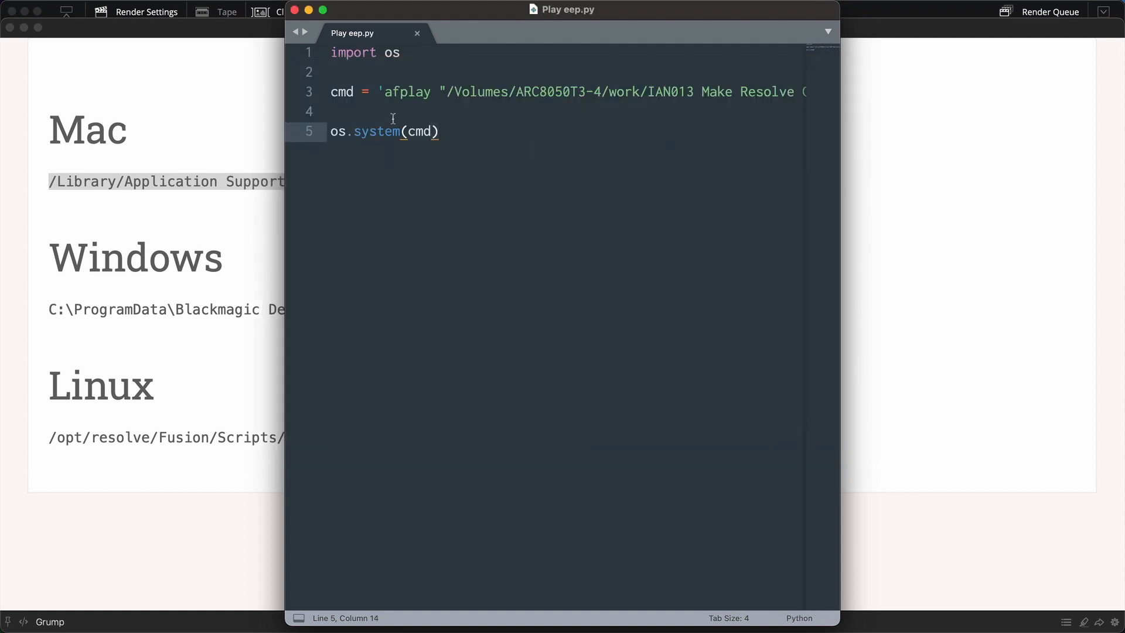
mouse_move(478, 161)
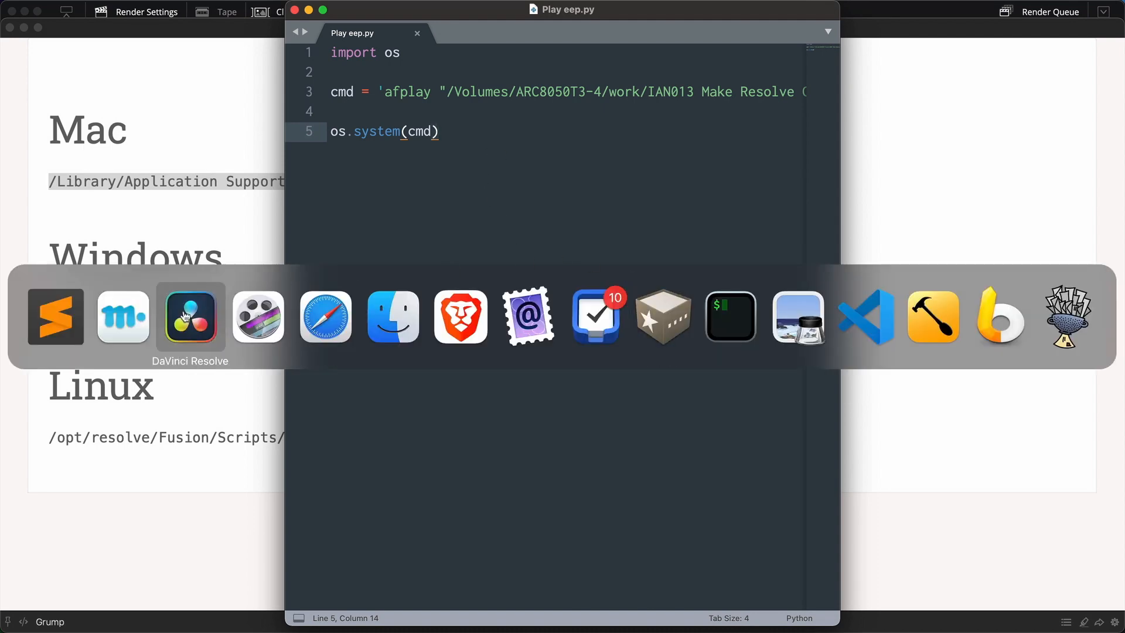
Set the job's trigger script to Play eep, firing at the End of the render job.
click(190, 315)
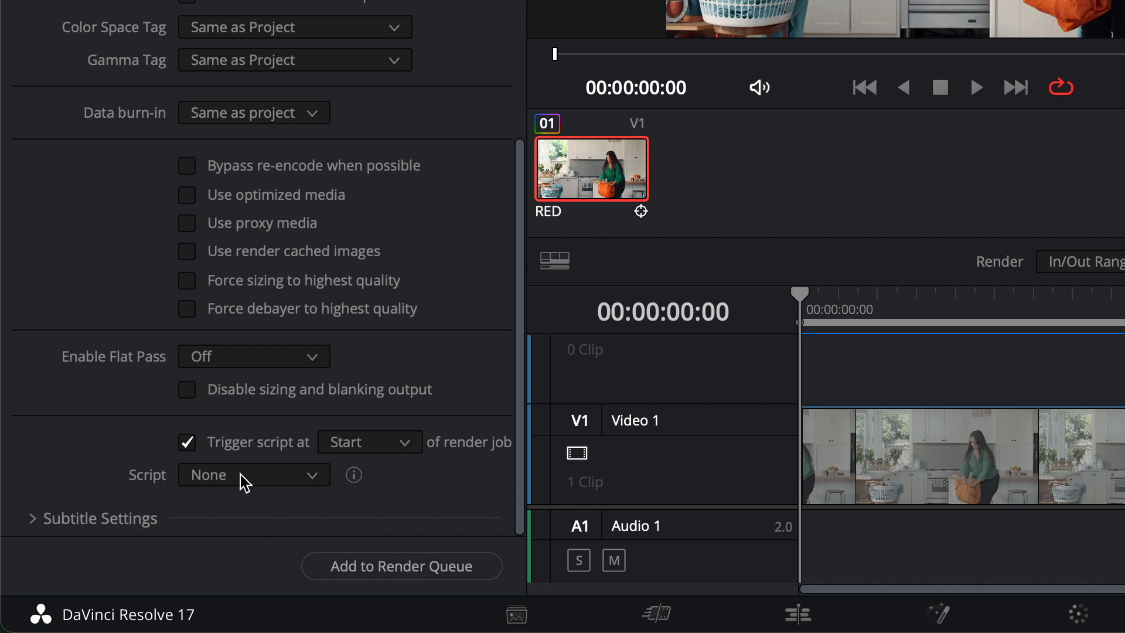
click(253, 475)
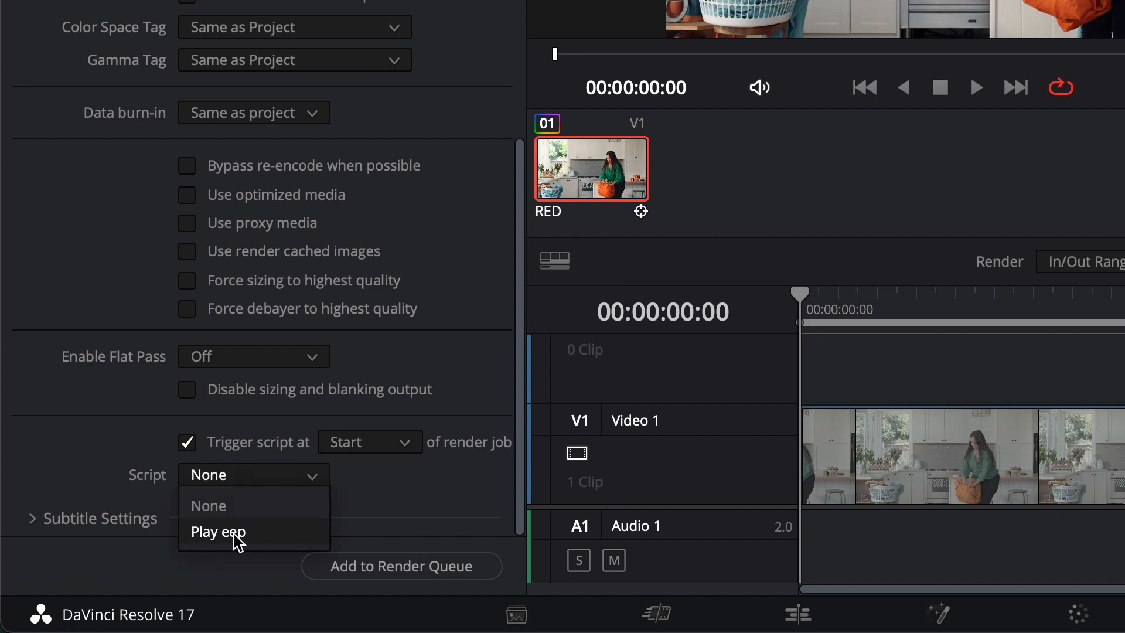
click(218, 531)
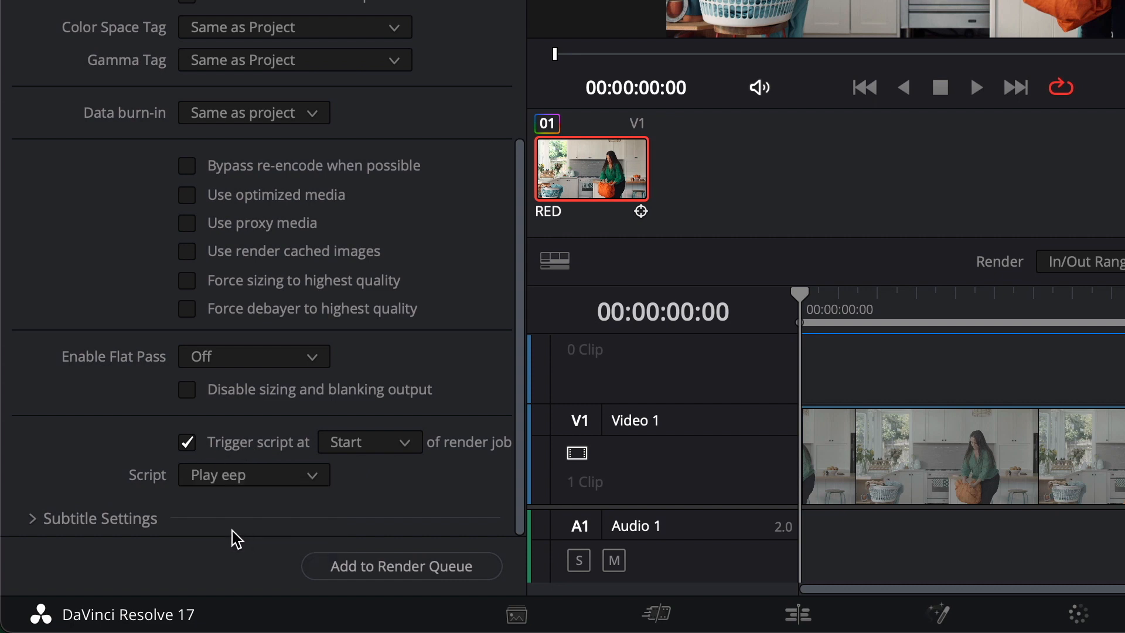
click(369, 442)
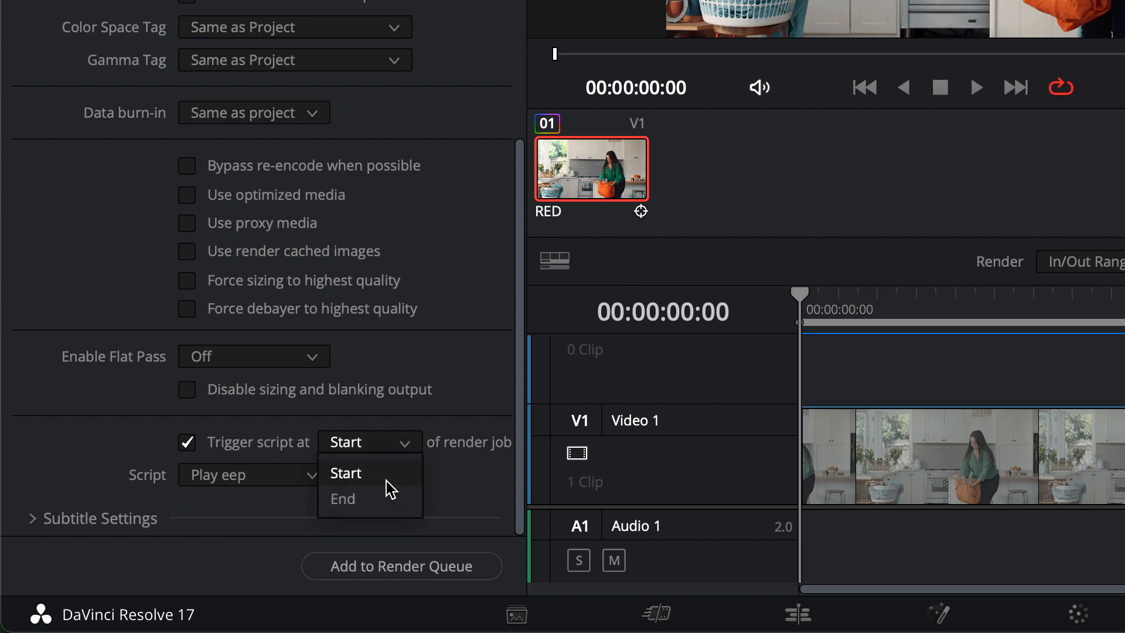
click(342, 499)
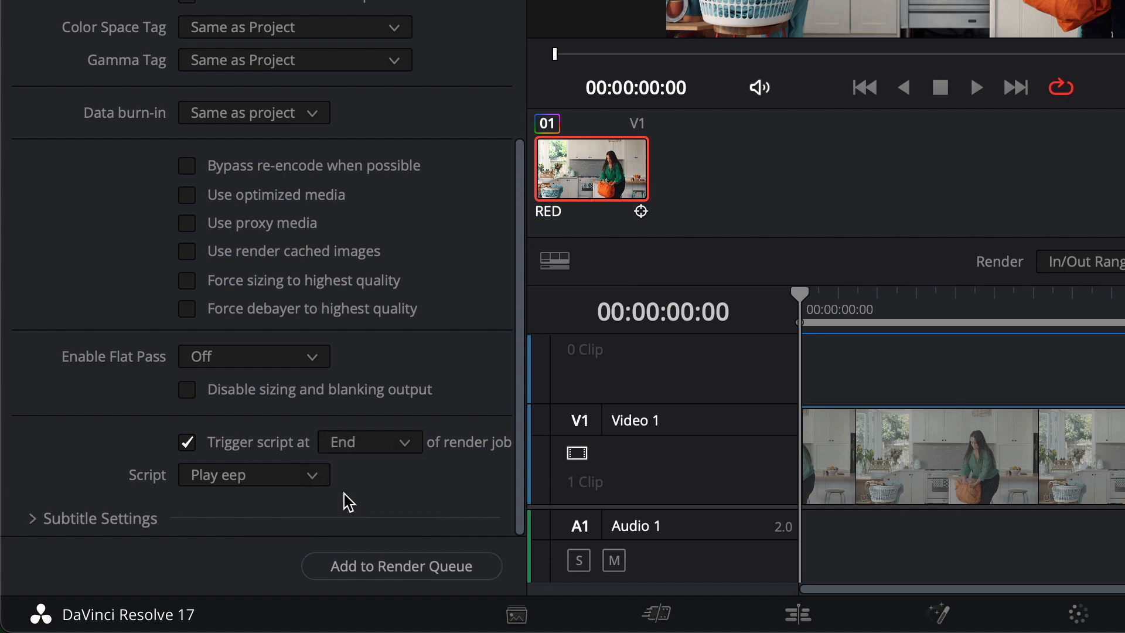
Add the job to the Render Queue and render all queued jobs.
click(402, 565)
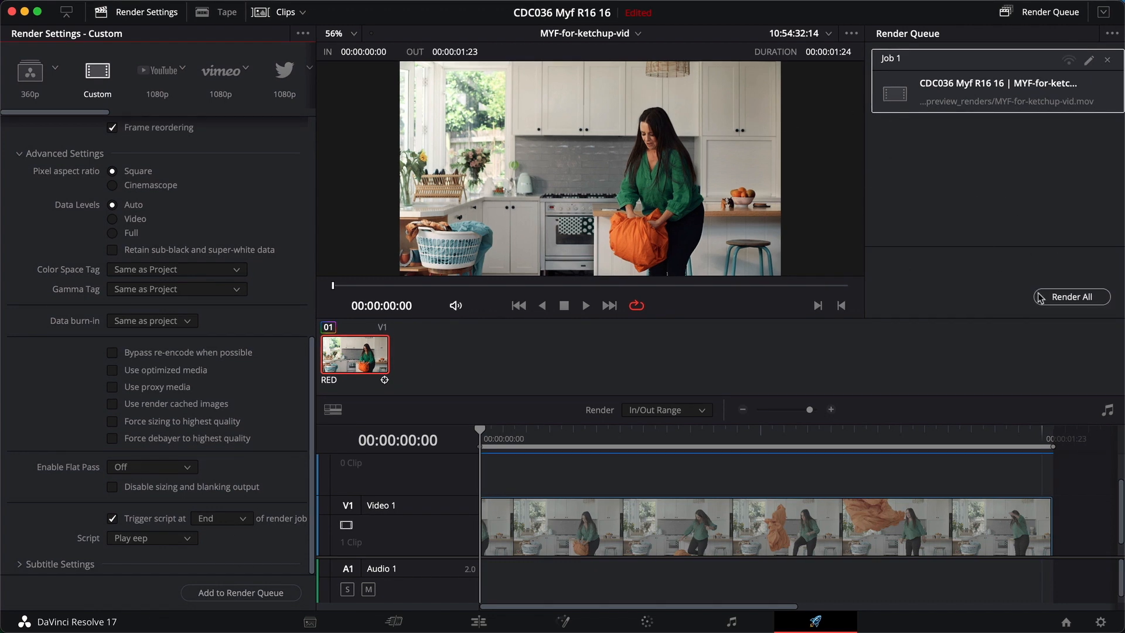
click(1071, 296)
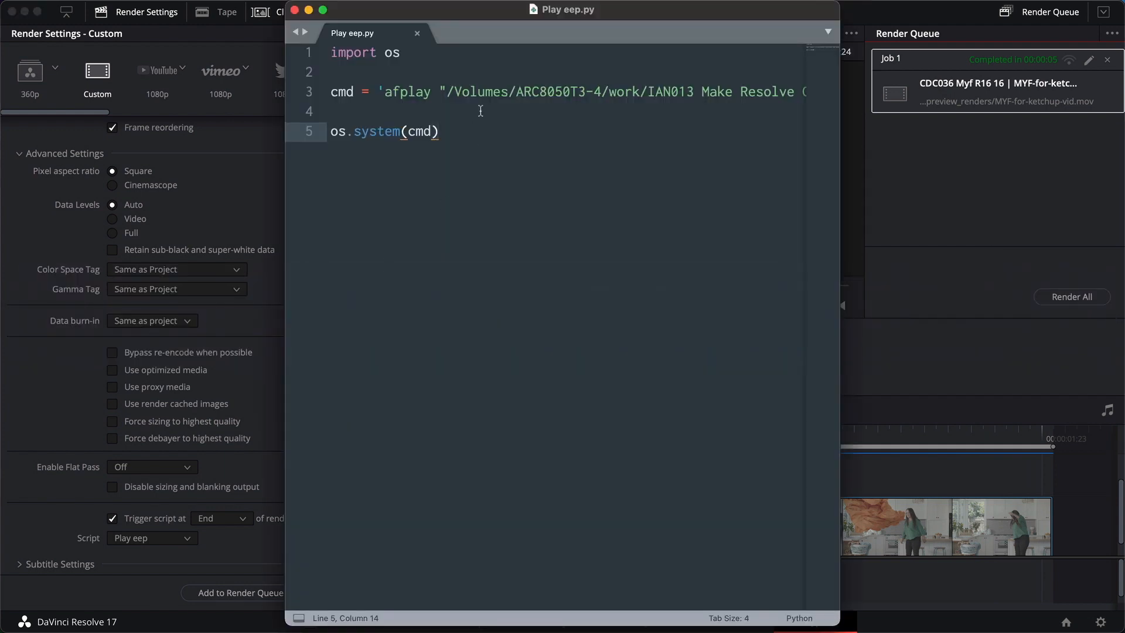
Add the line another = 'touch ~/Dropbox/finished_rendering' to the script.
click(338, 111)
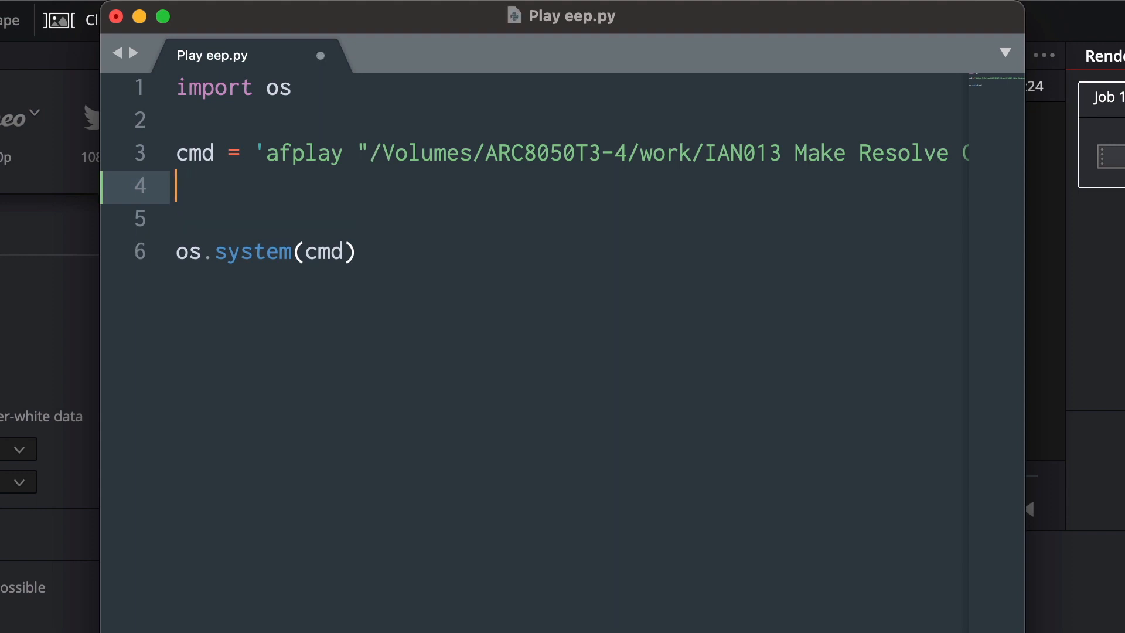
text(another =)
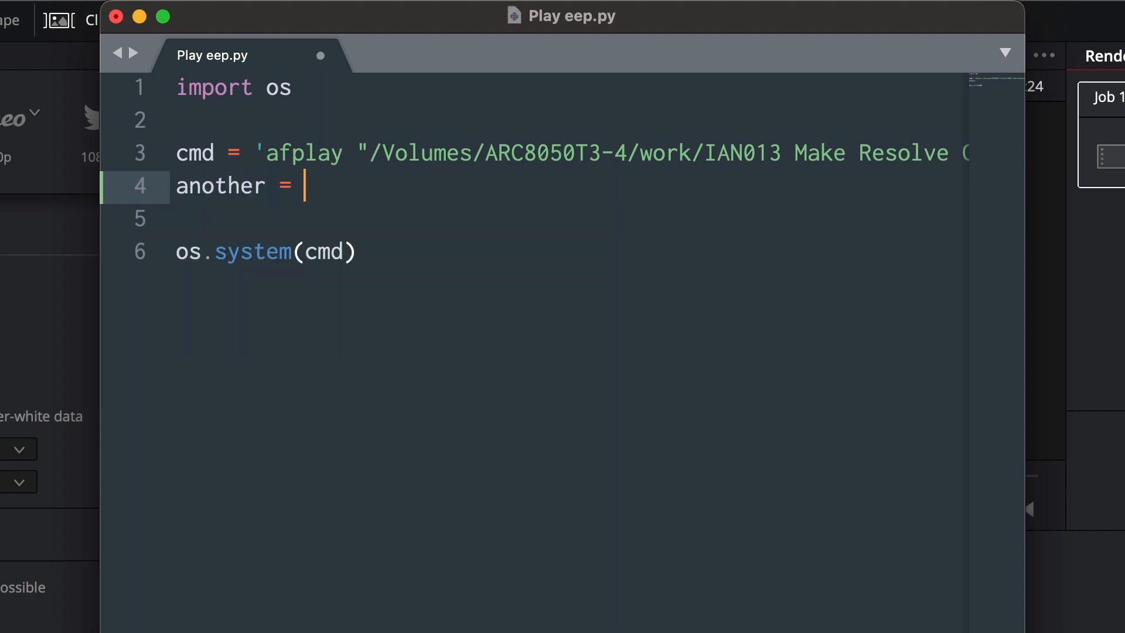
text(')
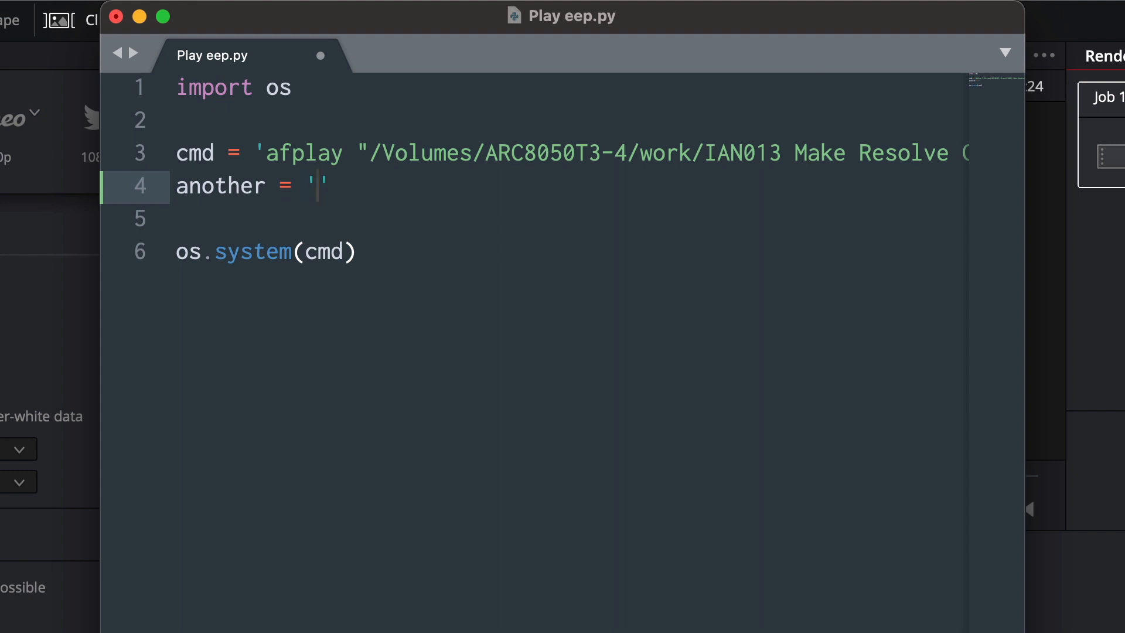
text(touch)
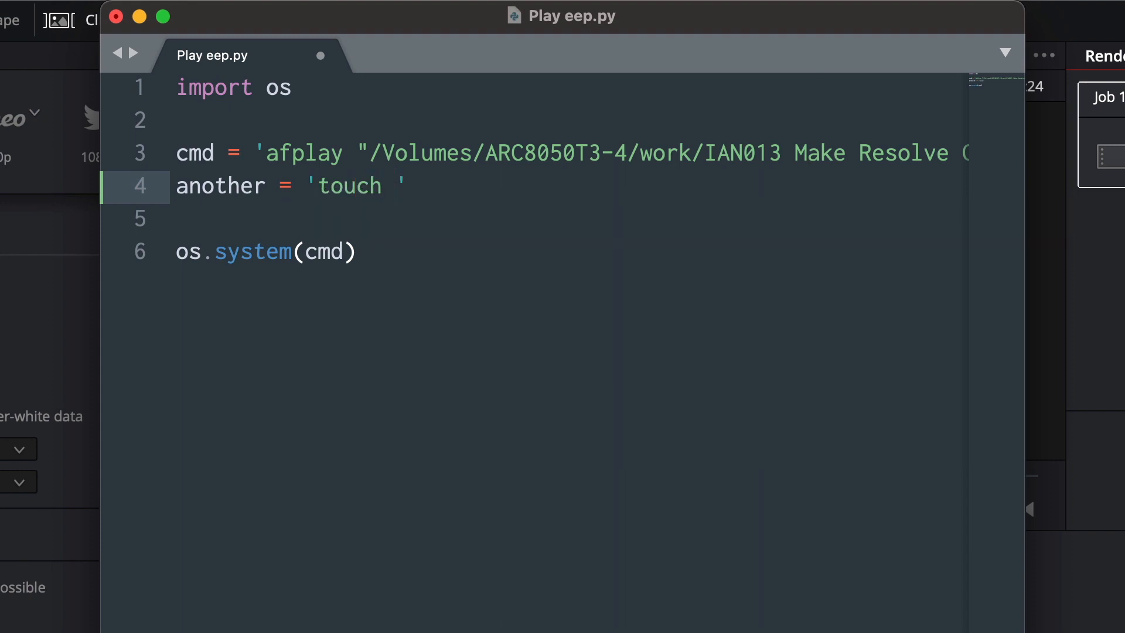
text(~)
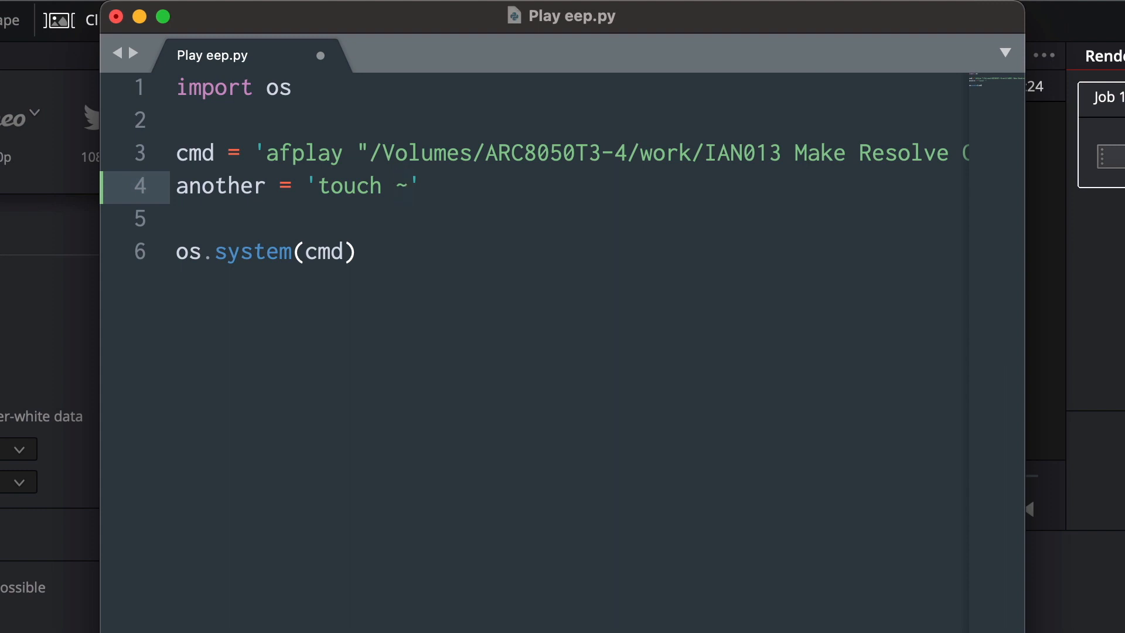
text(/)
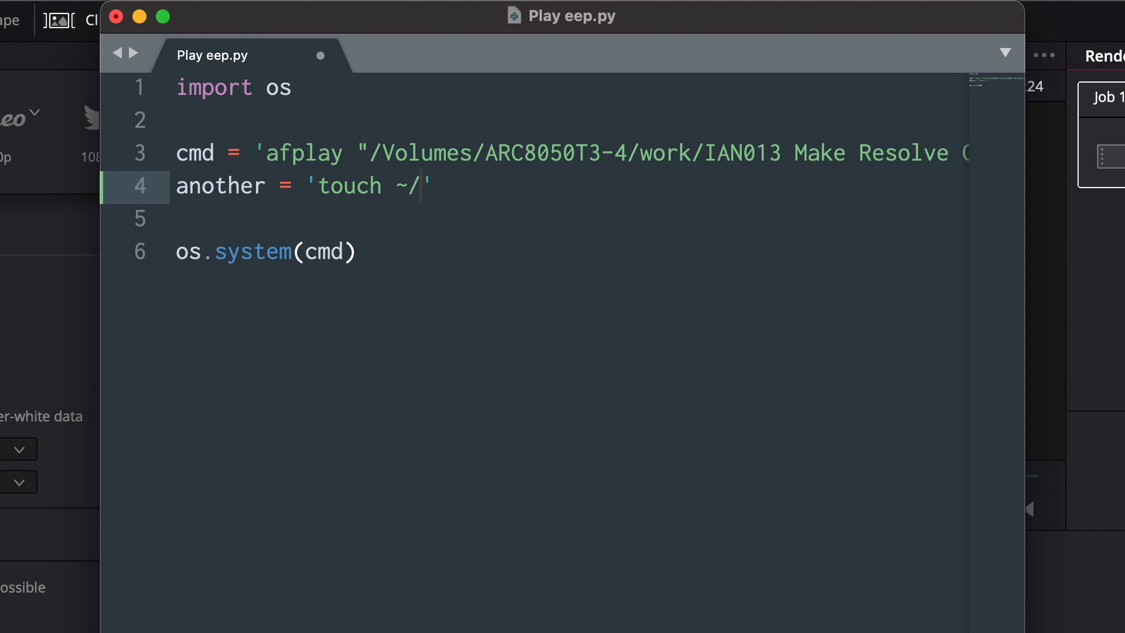
text(Dropbox)
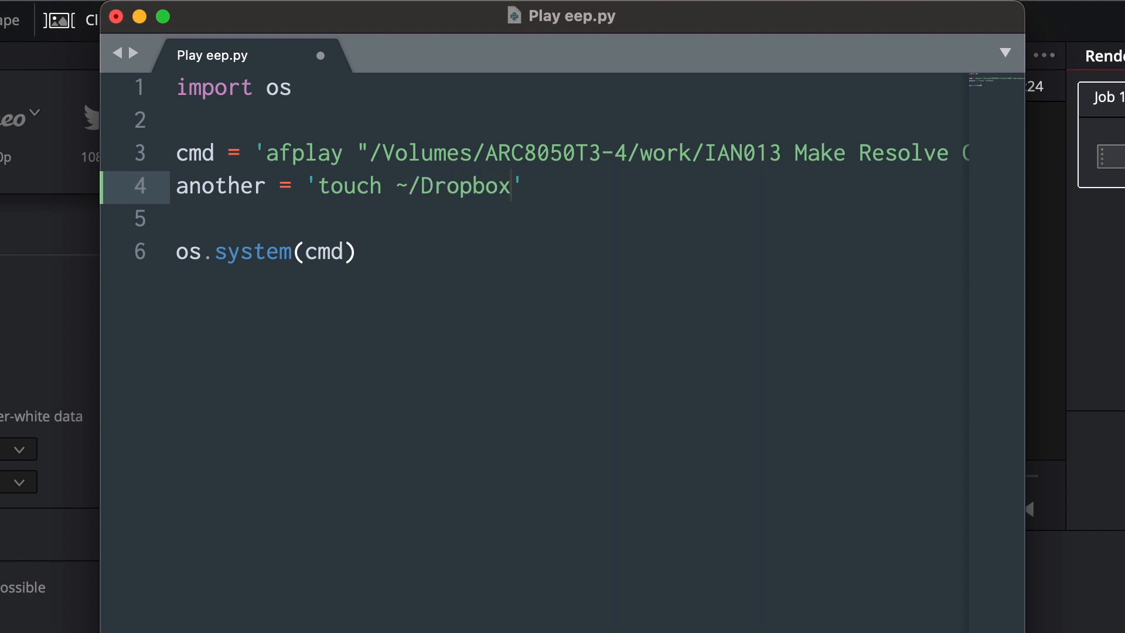
text(/rendere)
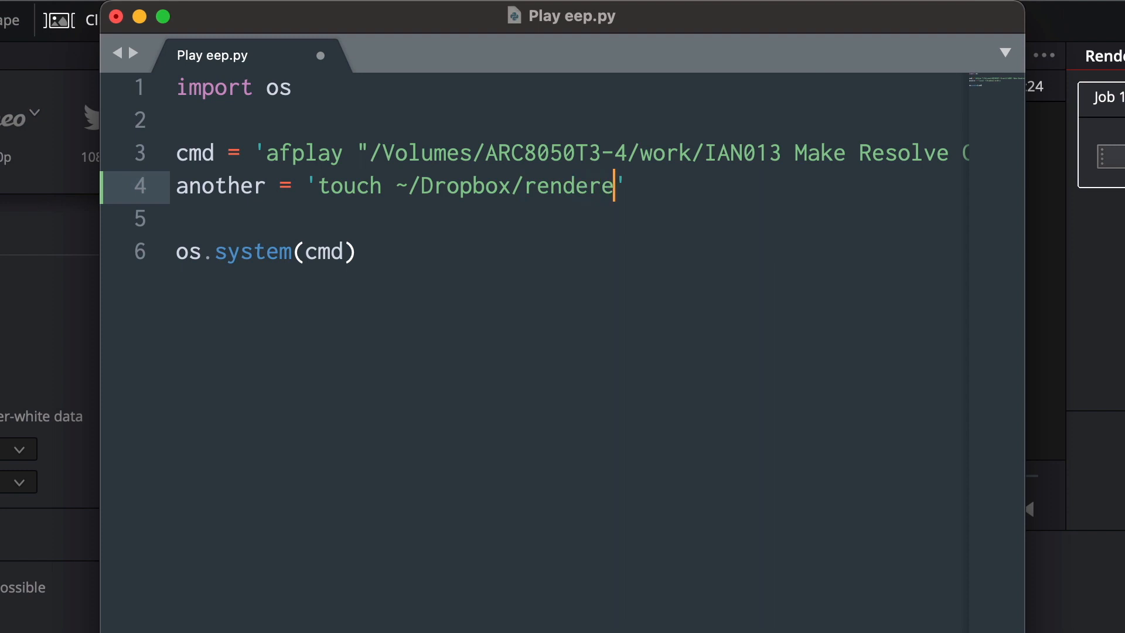
text(finsieh)
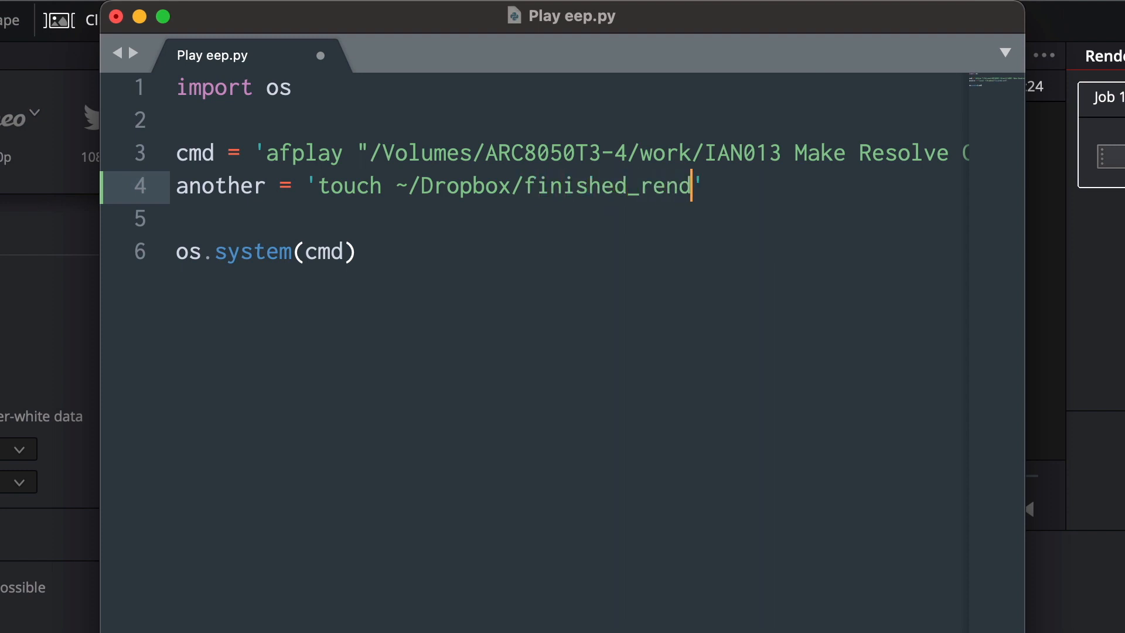
text(ering)
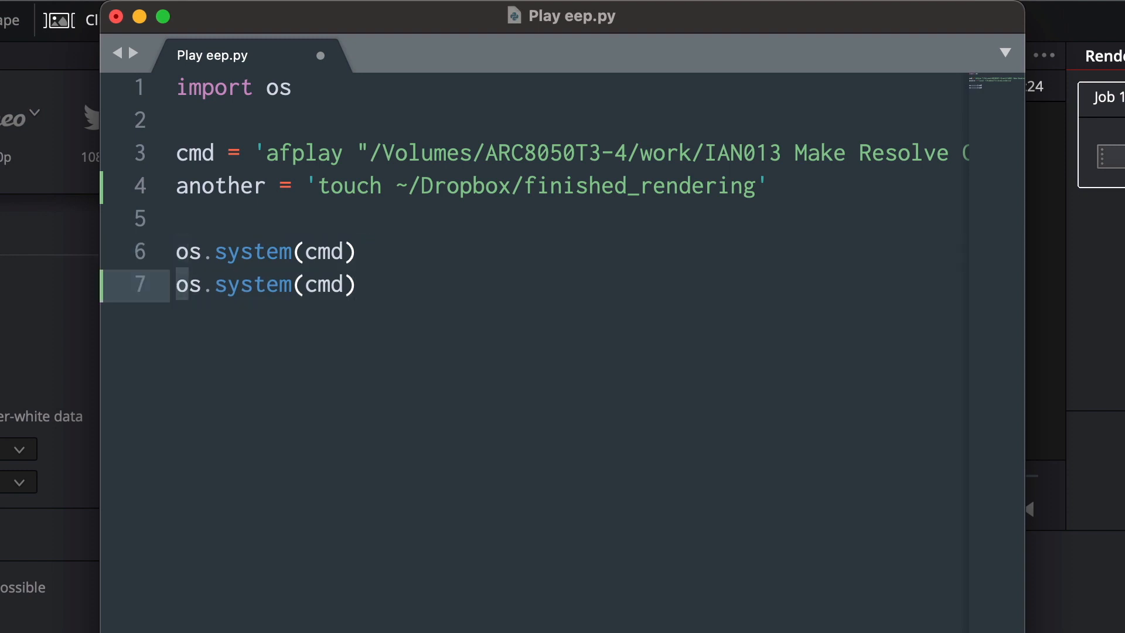
Change the duplicated call to os.system(another) and save the script.
key(backspace)
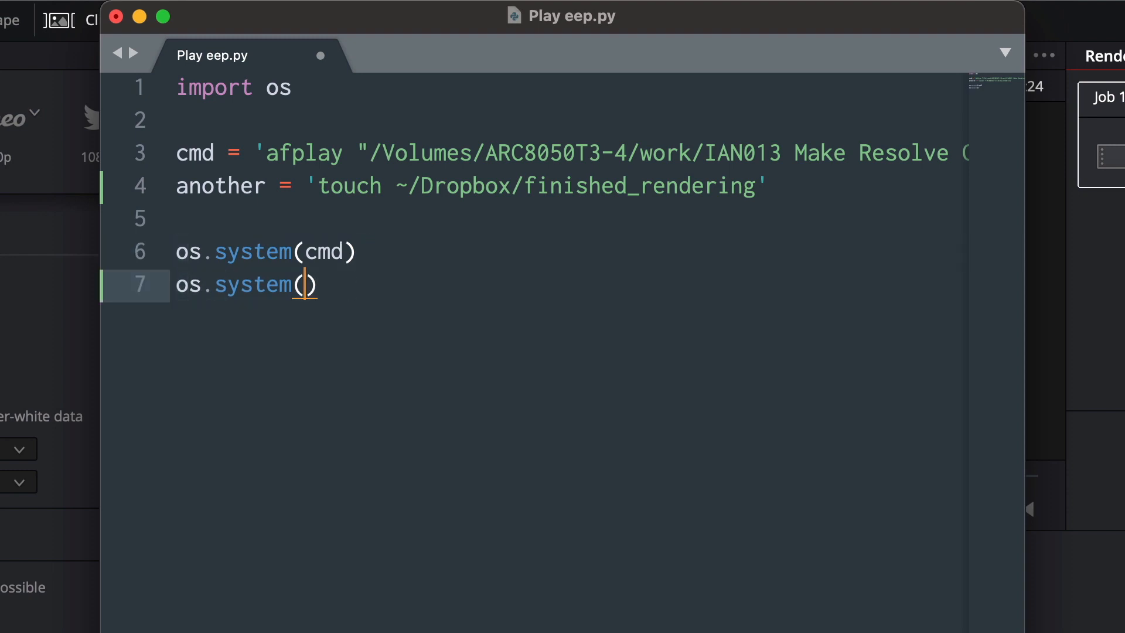
text(another)
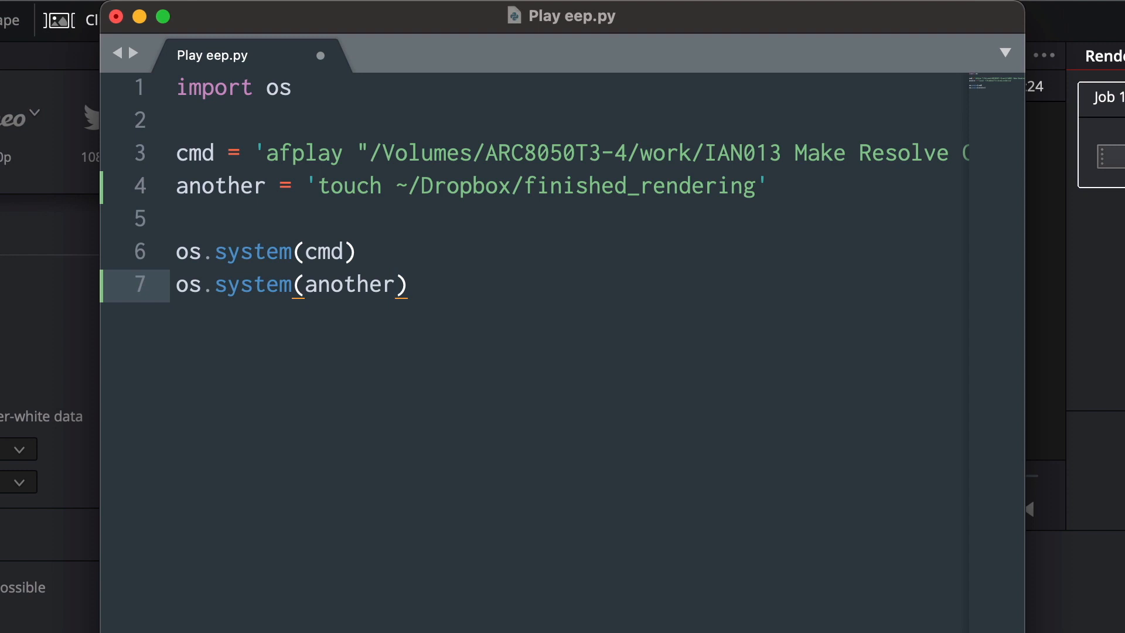
mouse_move(364, 173)
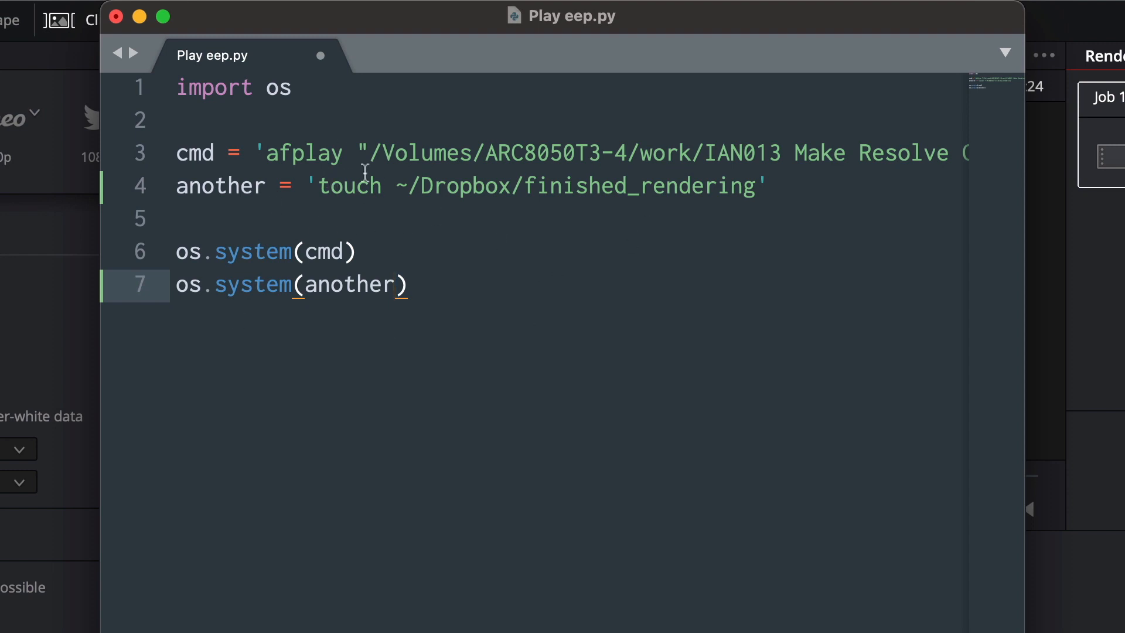
click(560, 186)
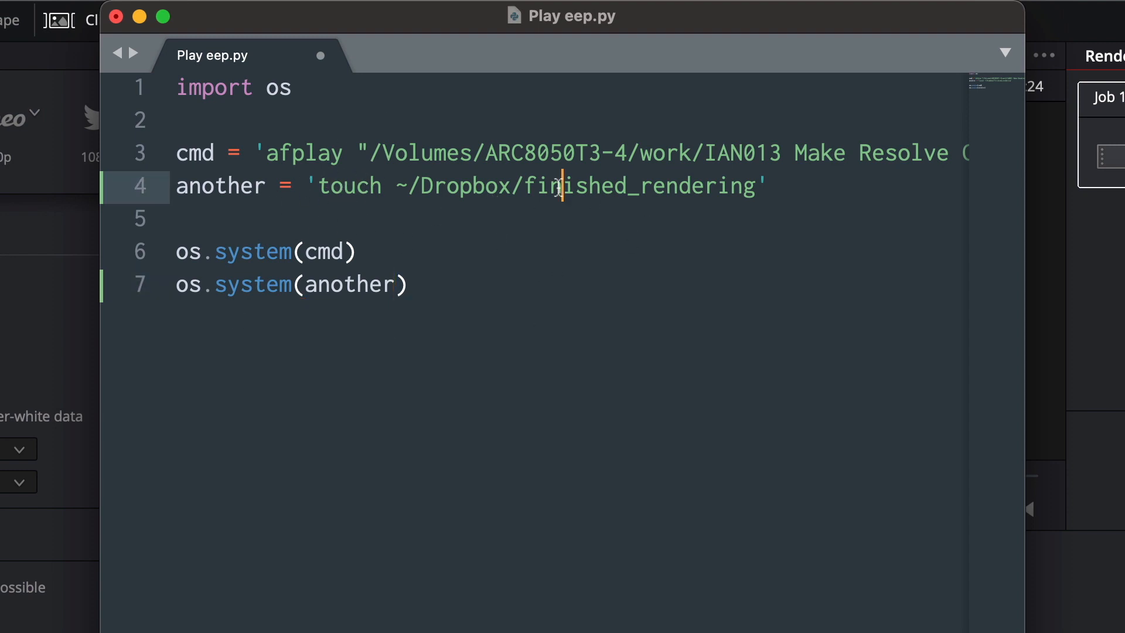
double_click(639, 186)
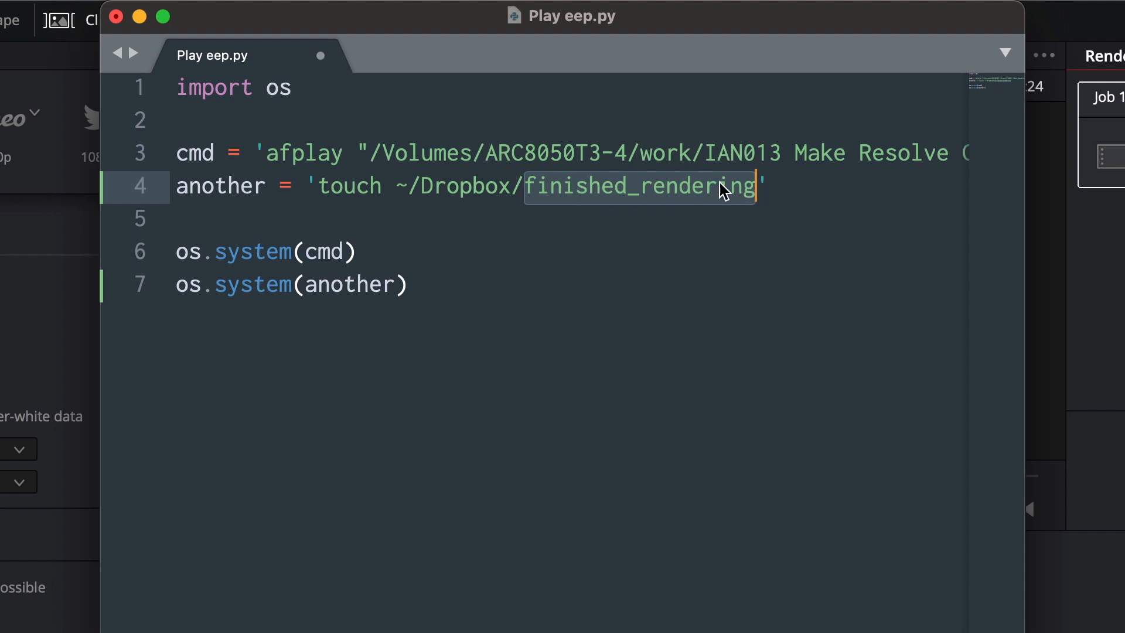
mouse_move(587, 213)
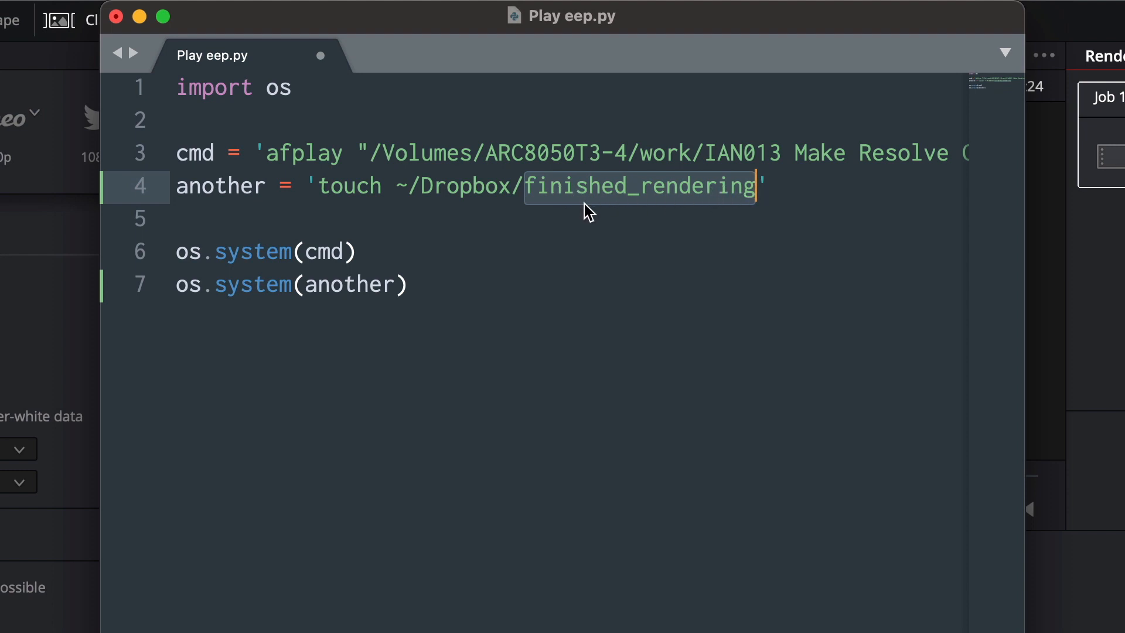
click(528, 219)
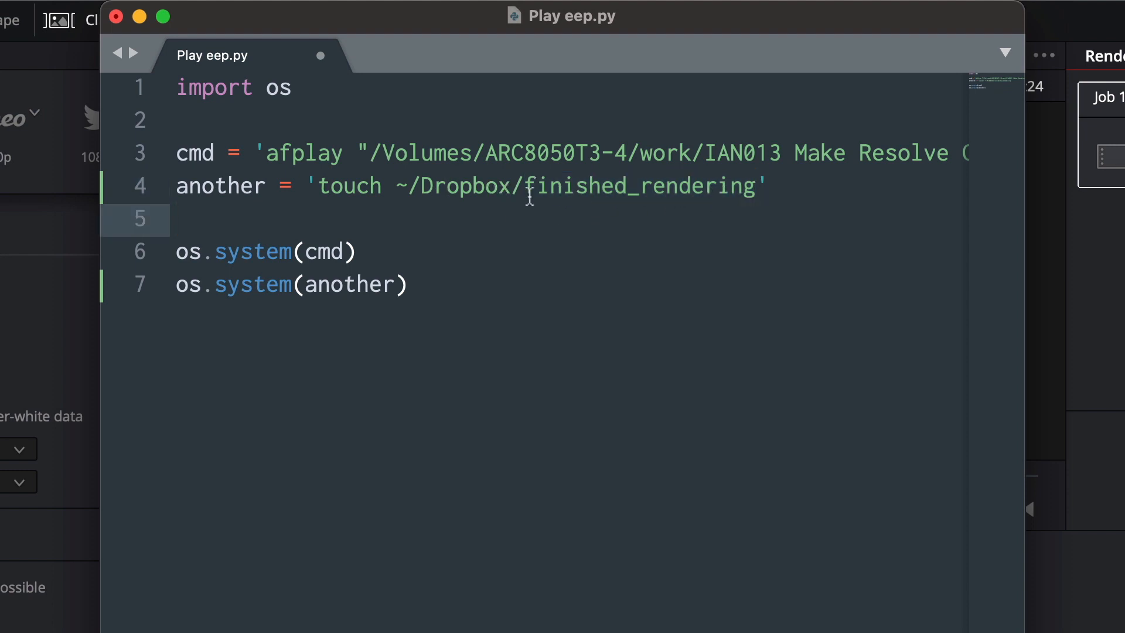
mouse_move(212, 168)
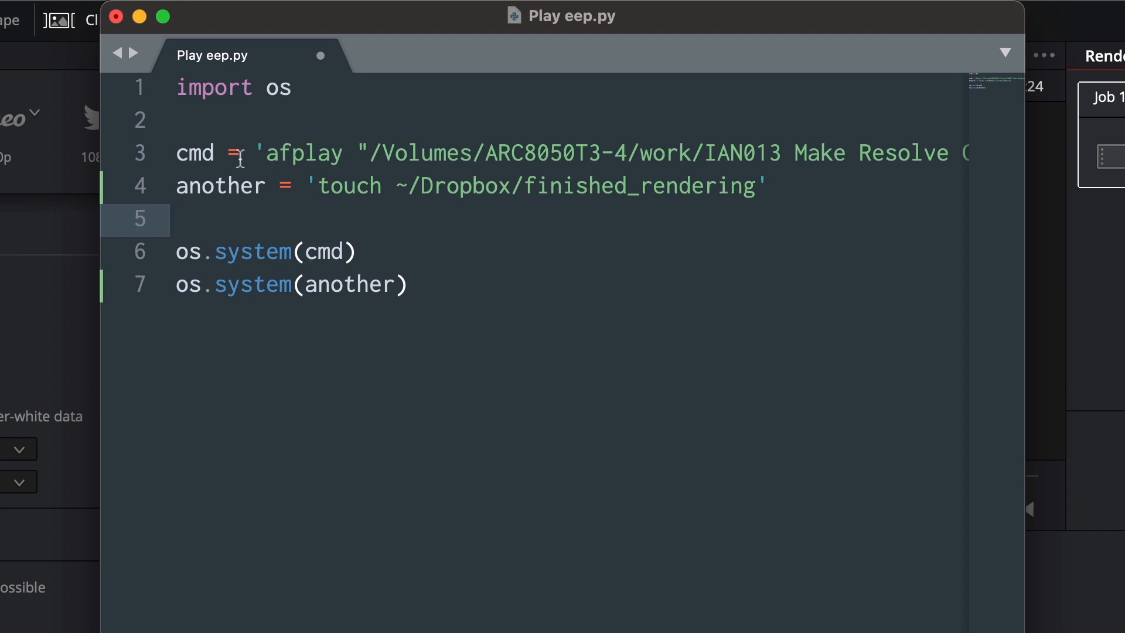
mouse_move(919, 152)
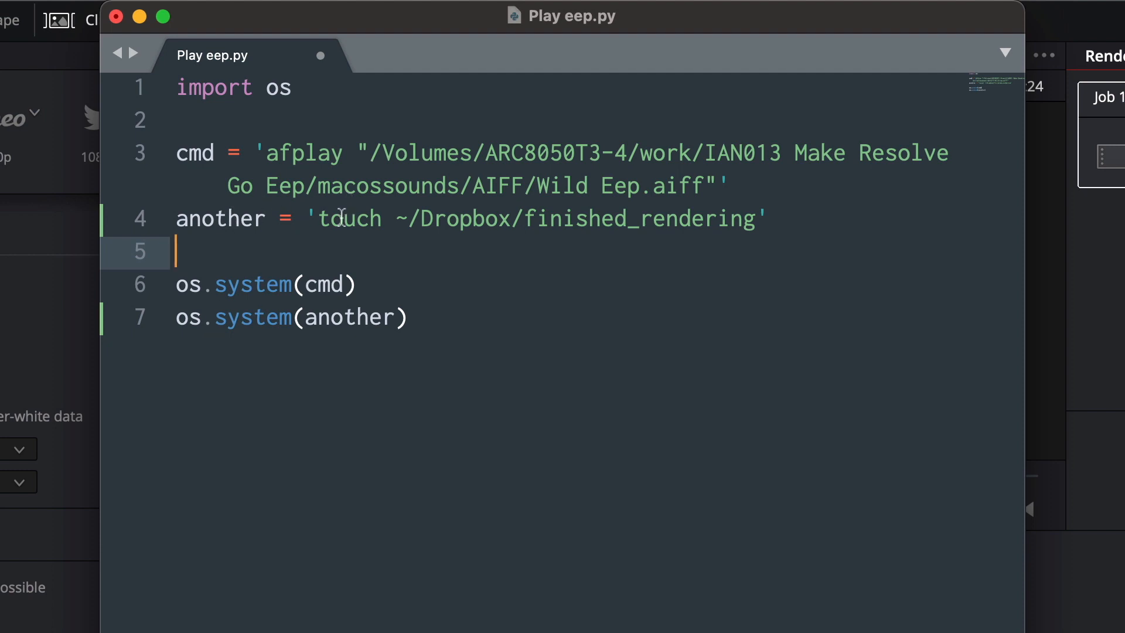
mouse_move(406, 219)
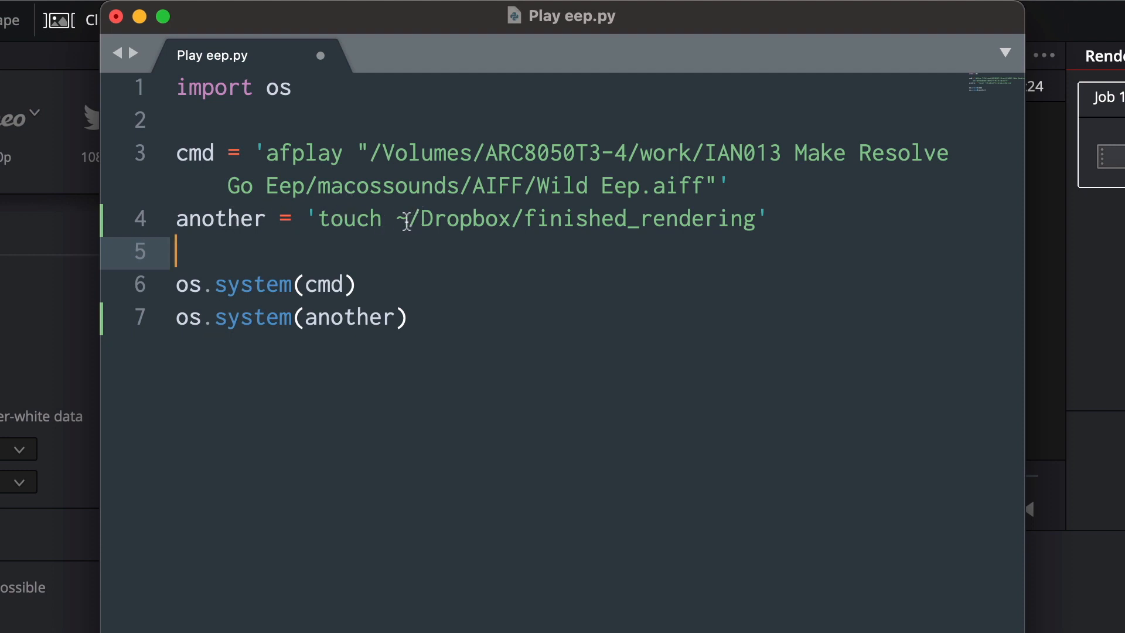
text(~)
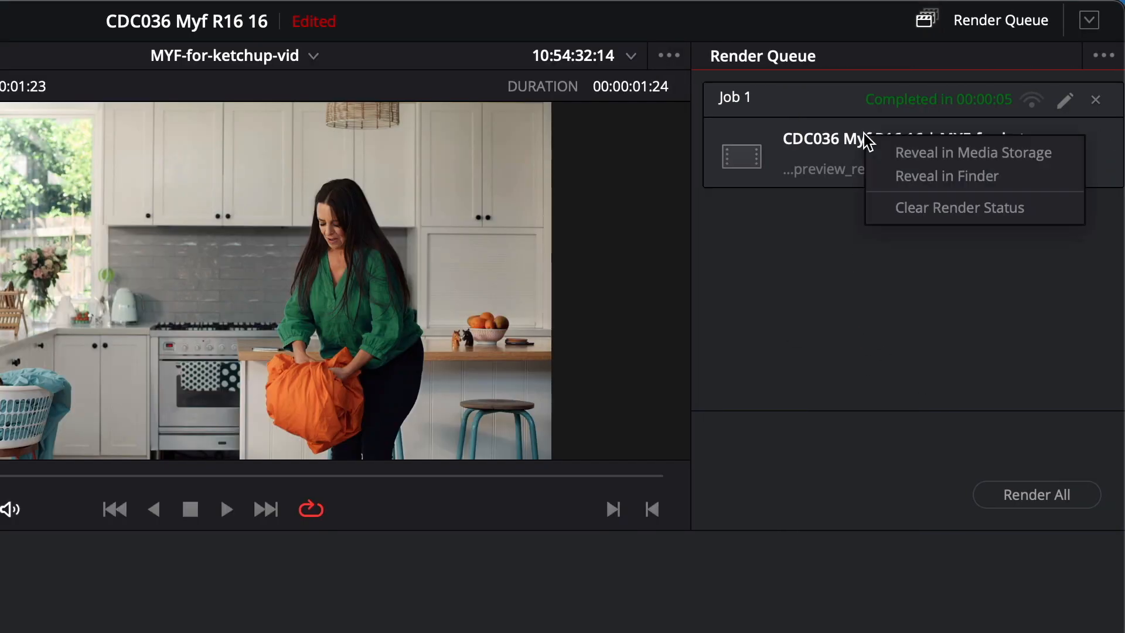
Clear Job 1's render status and render it again to produce finished_rendering.
click(957, 208)
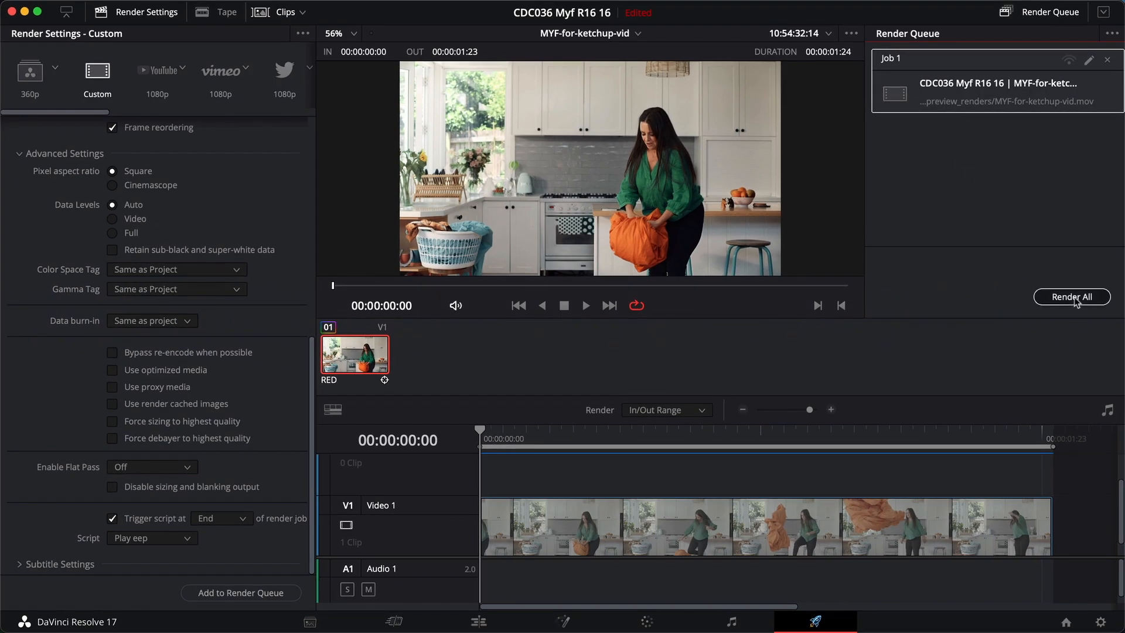
click(1071, 297)
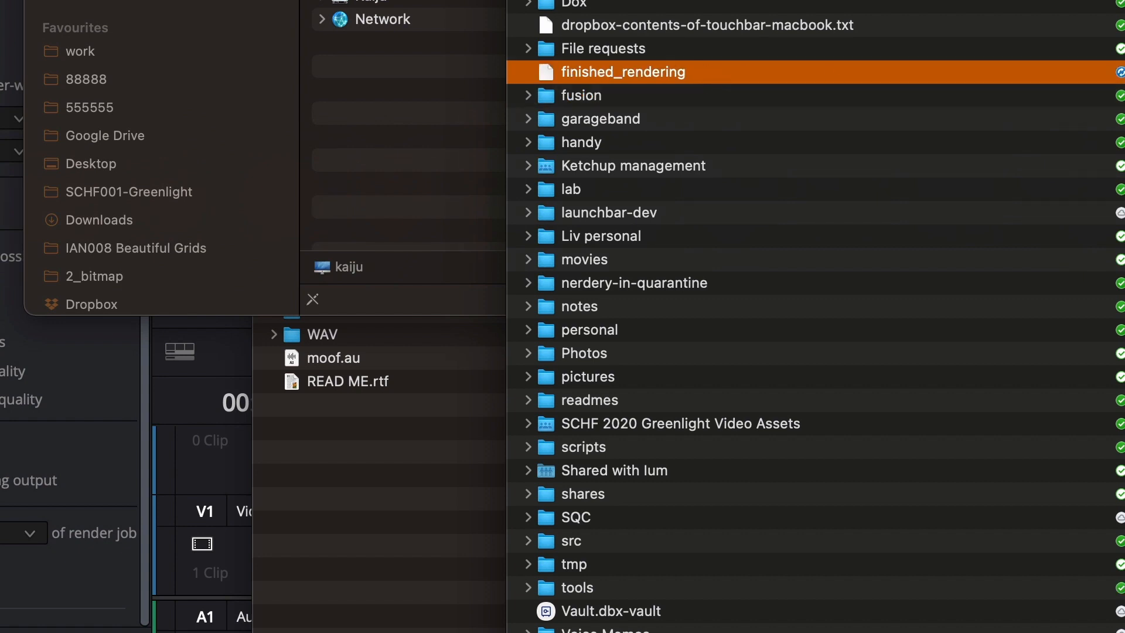
mouse_move(736, 93)
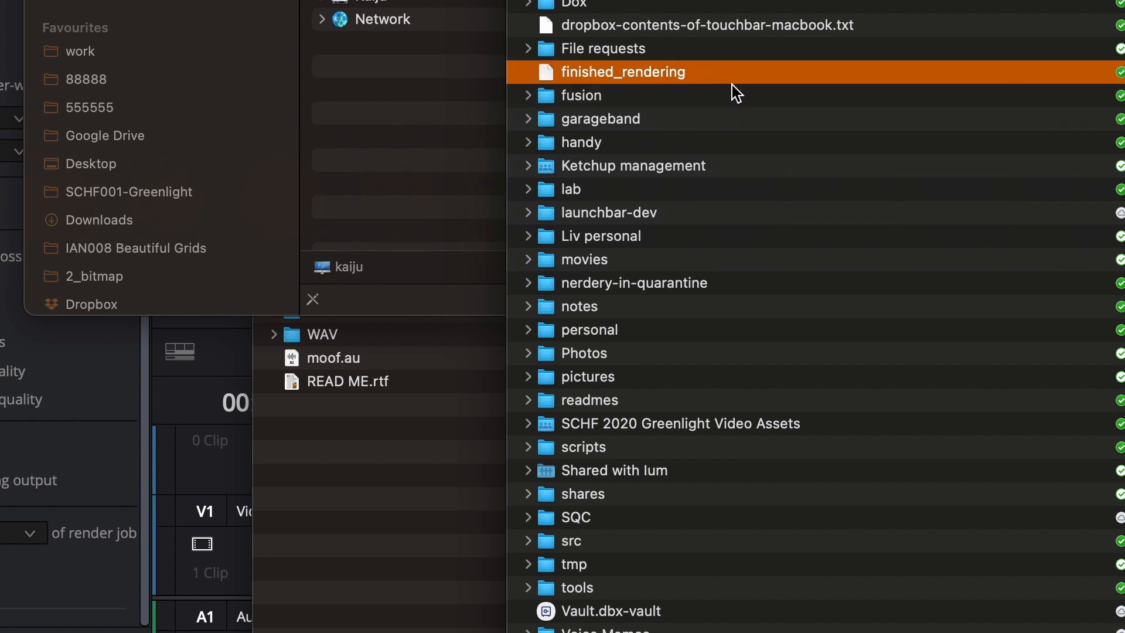
mouse_move(730, 85)
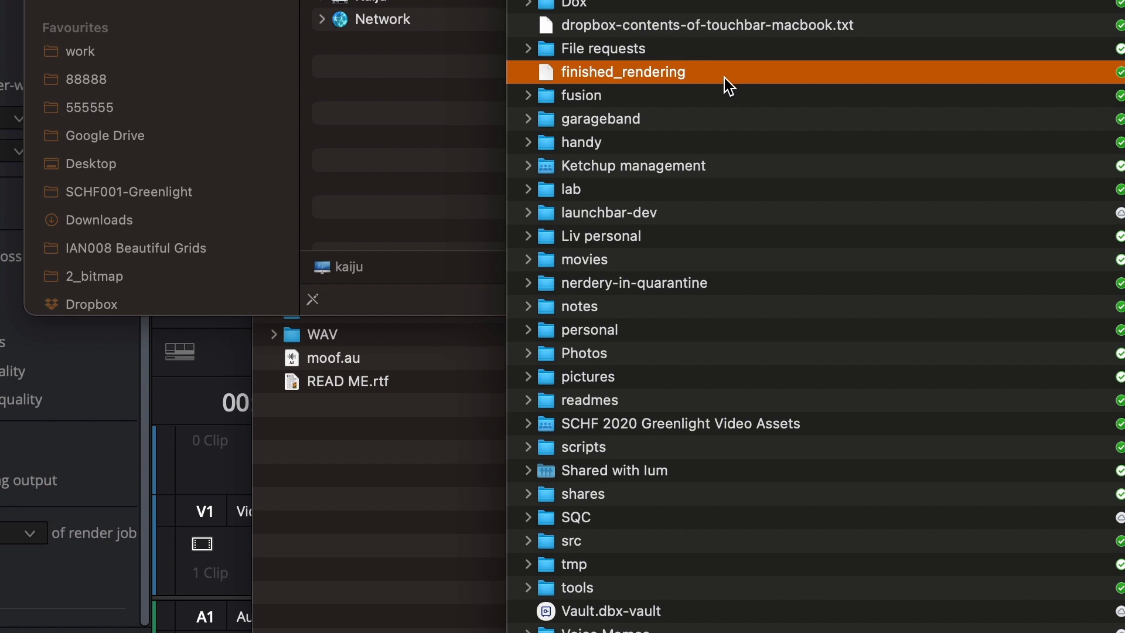
mouse_move(734, 78)
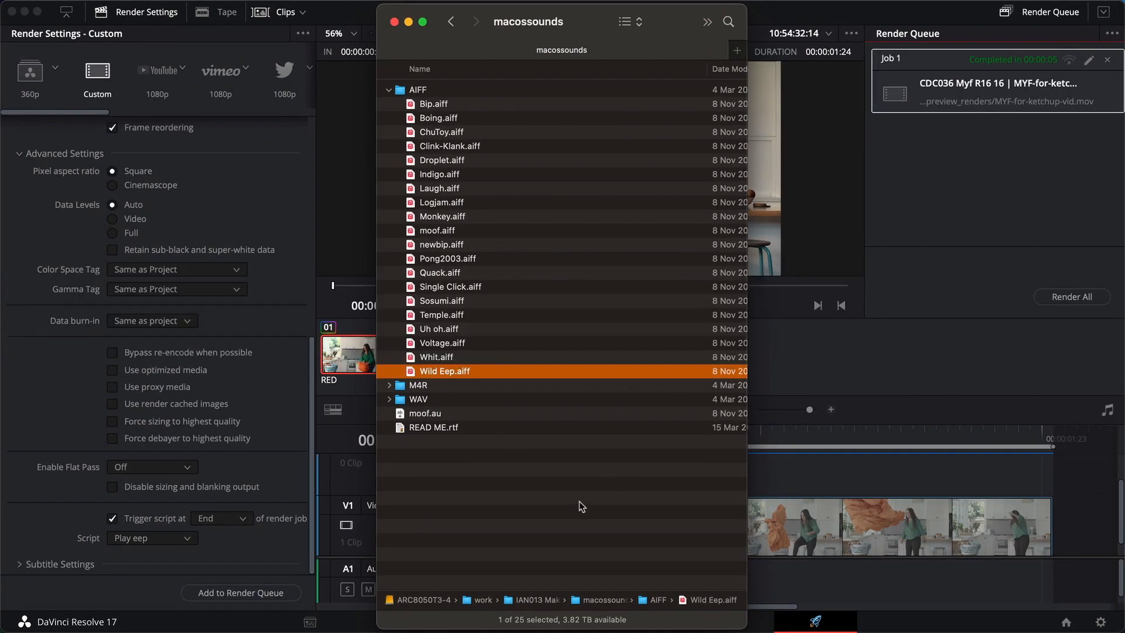
mouse_move(559, 499)
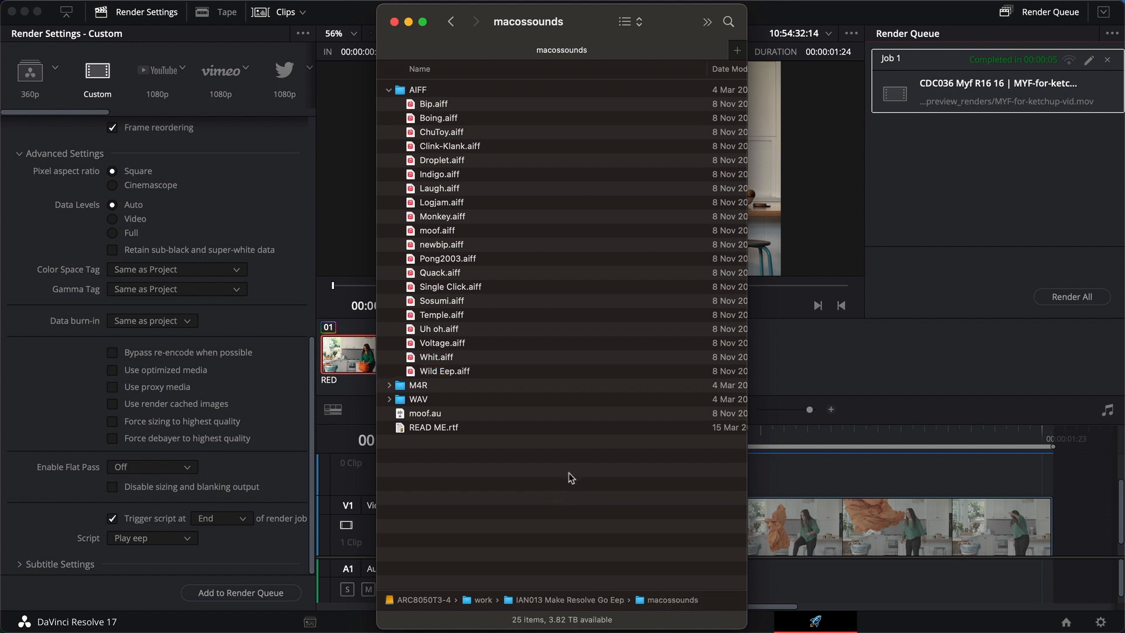
mouse_move(572, 490)
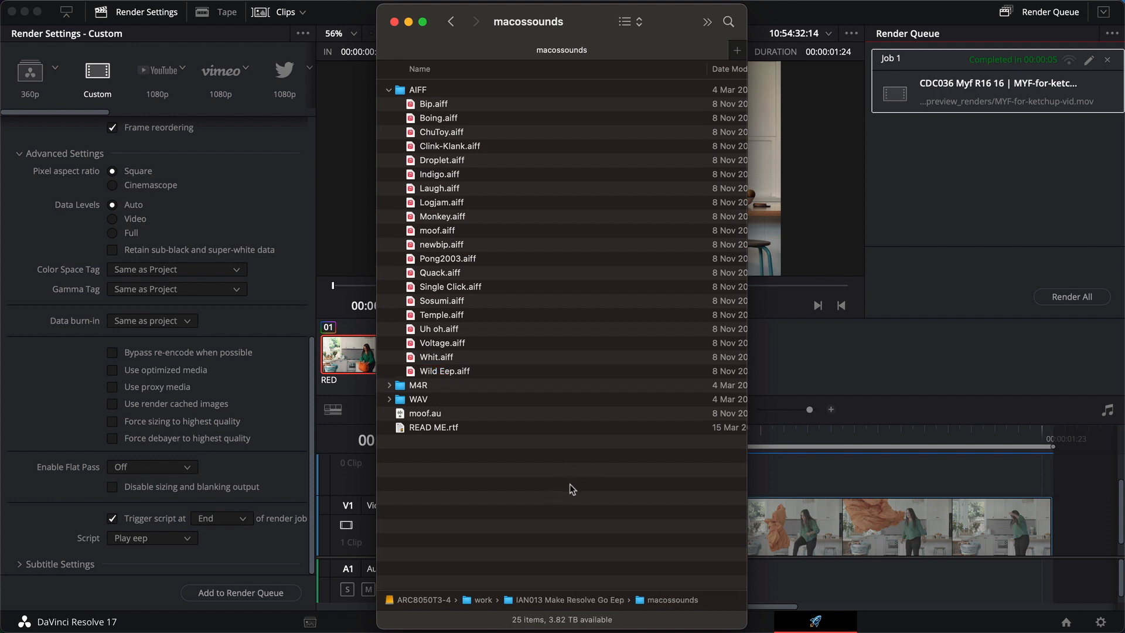
mouse_move(520, 490)
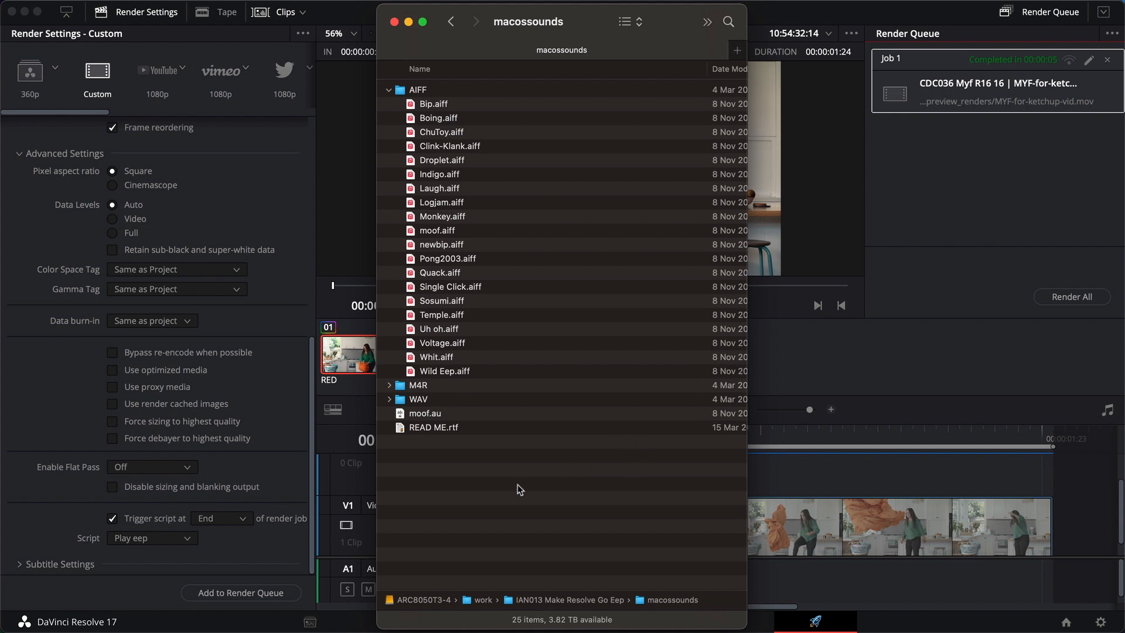
Bring DaVinci Resolve back to the front after checking the Finder folders.
click(394, 21)
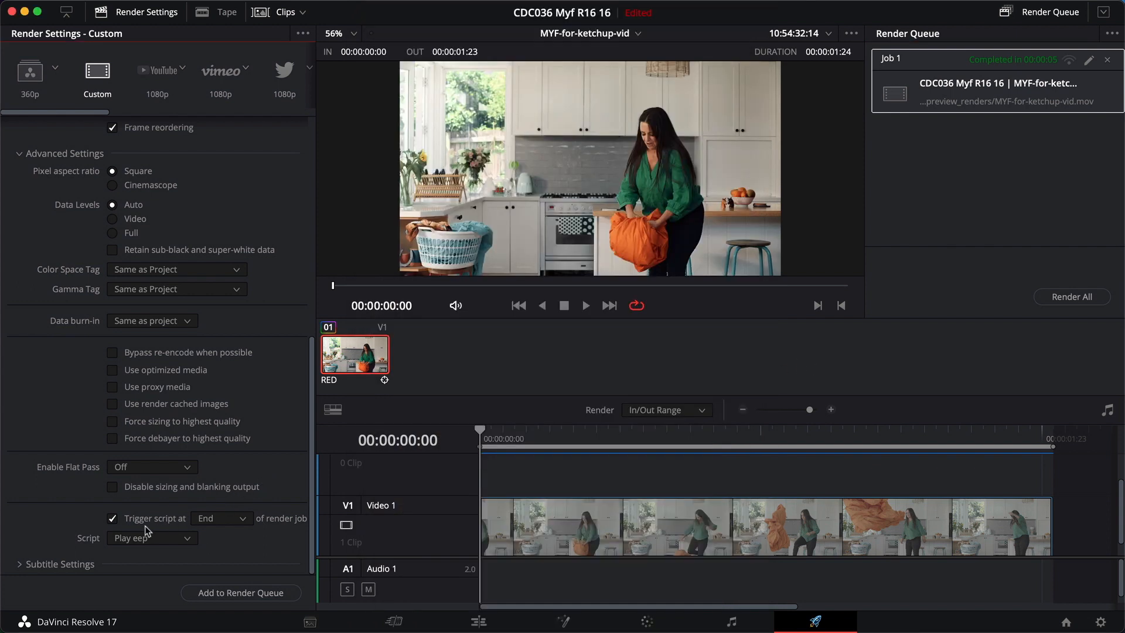
mouse_move(299, 523)
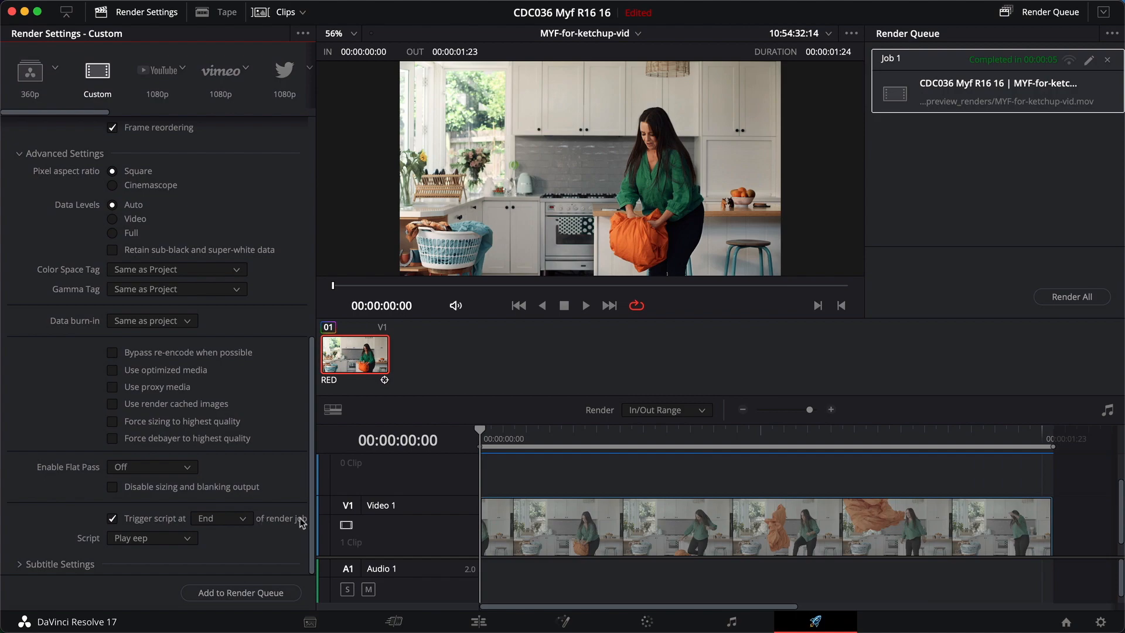